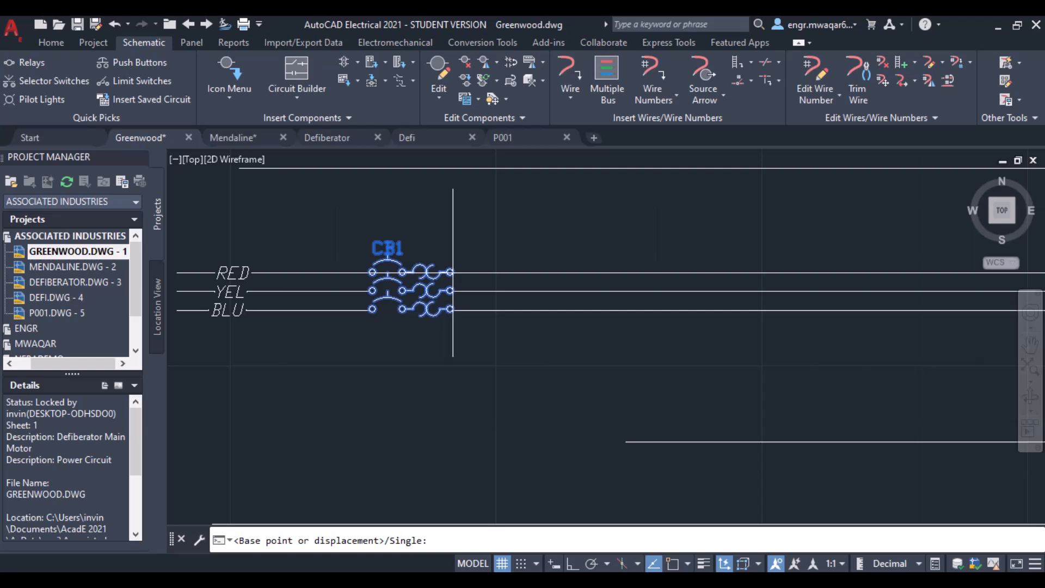
# Copy breaker CB1 to a new position farther along the RED, YEL and BLU wires
pyautogui.click(512, 261)
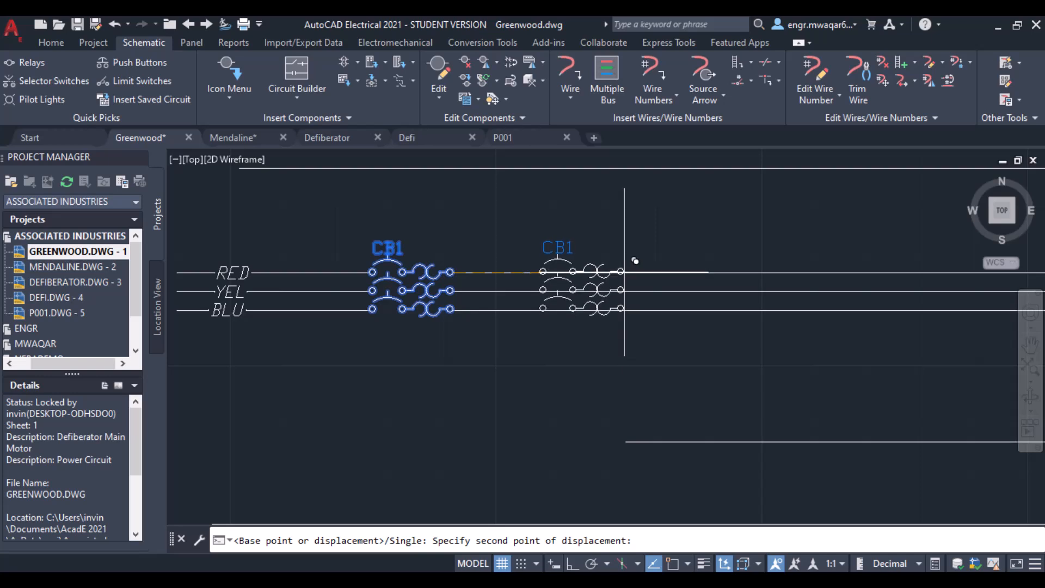
pyautogui.click(797, 263)
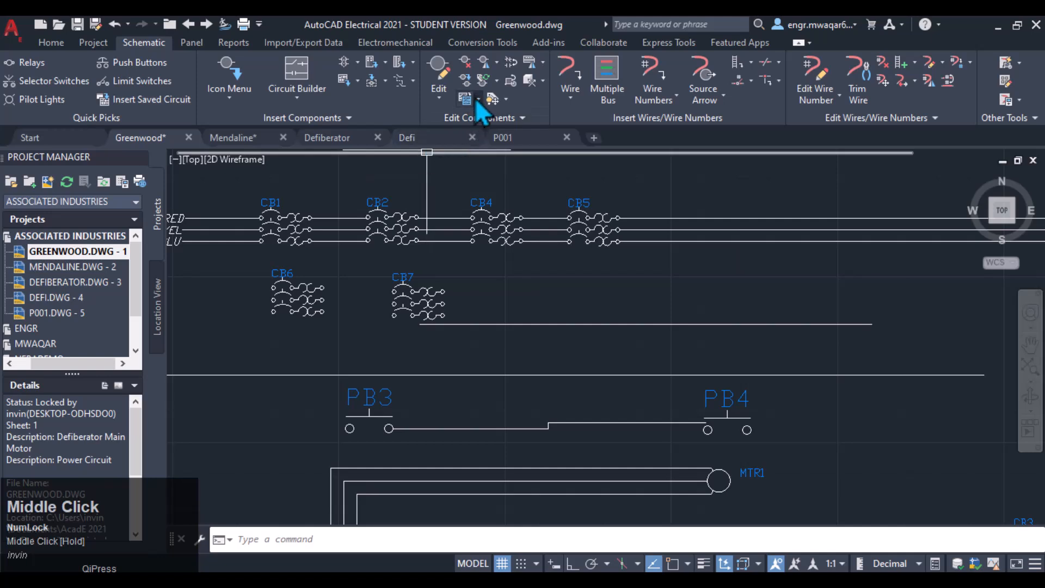
# Move the CB5 breaker circuit to the right along the three wires, away from CB4
pyautogui.click(463, 97)
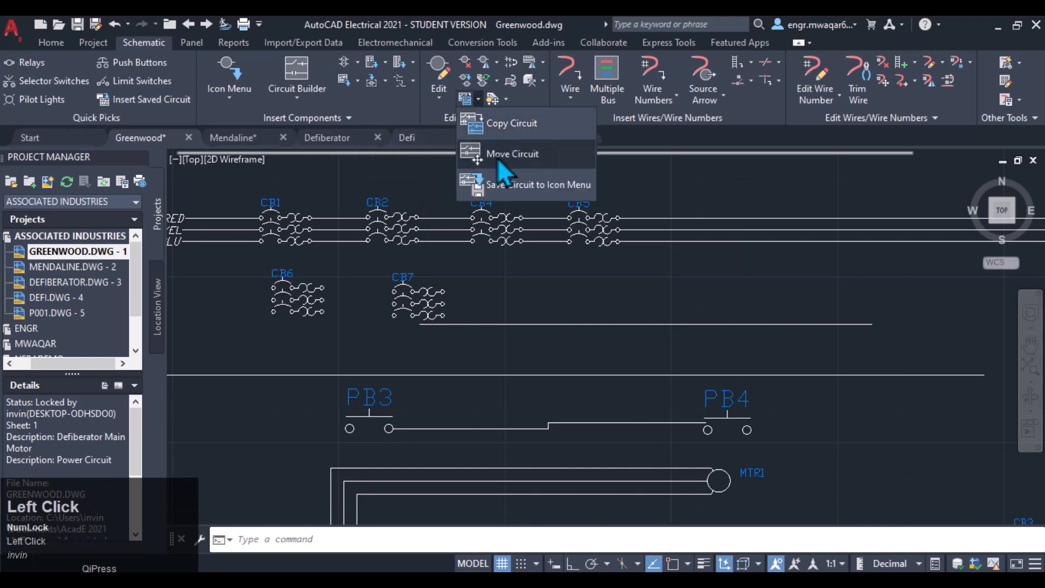
pyautogui.click(512, 154)
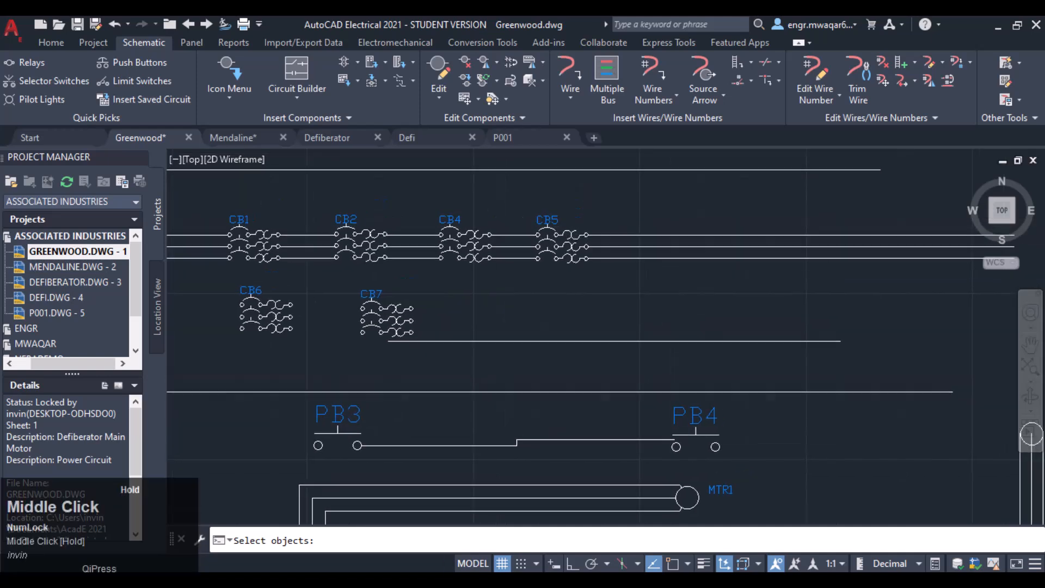
pyautogui.click(556, 242)
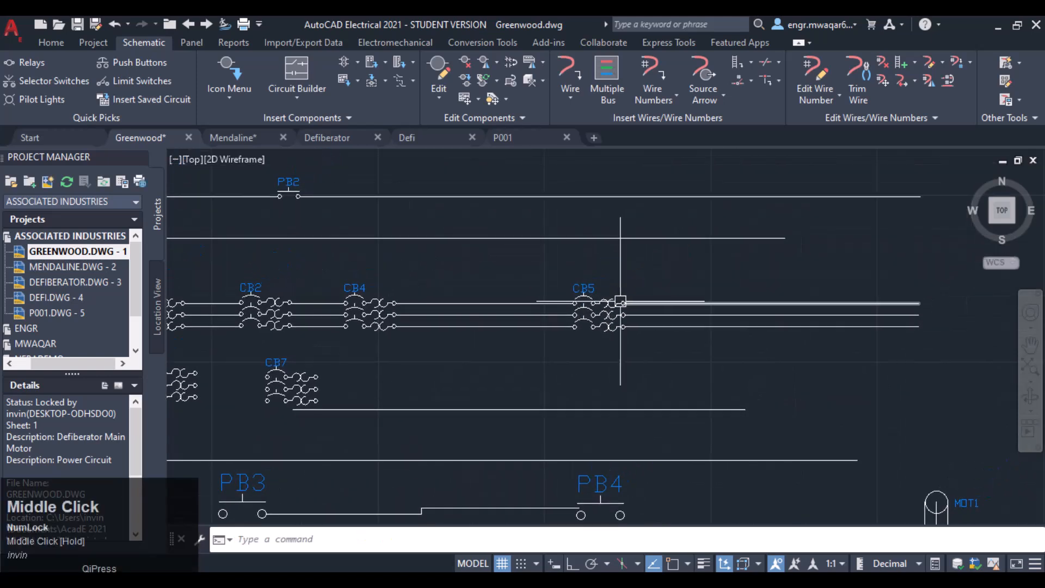
pyautogui.click(464, 98)
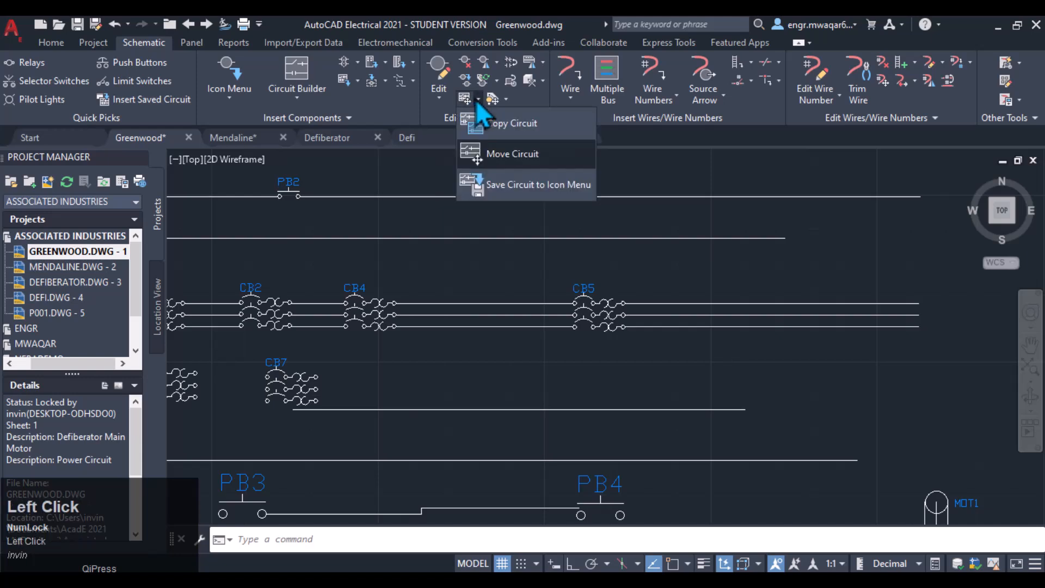
pyautogui.moveTo(482, 226)
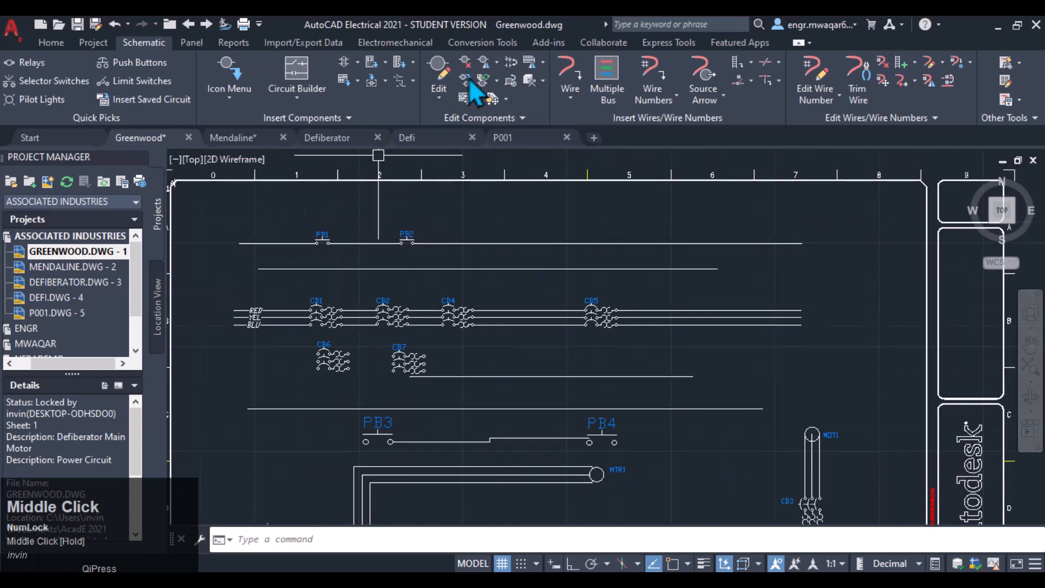
pyautogui.click(494, 62)
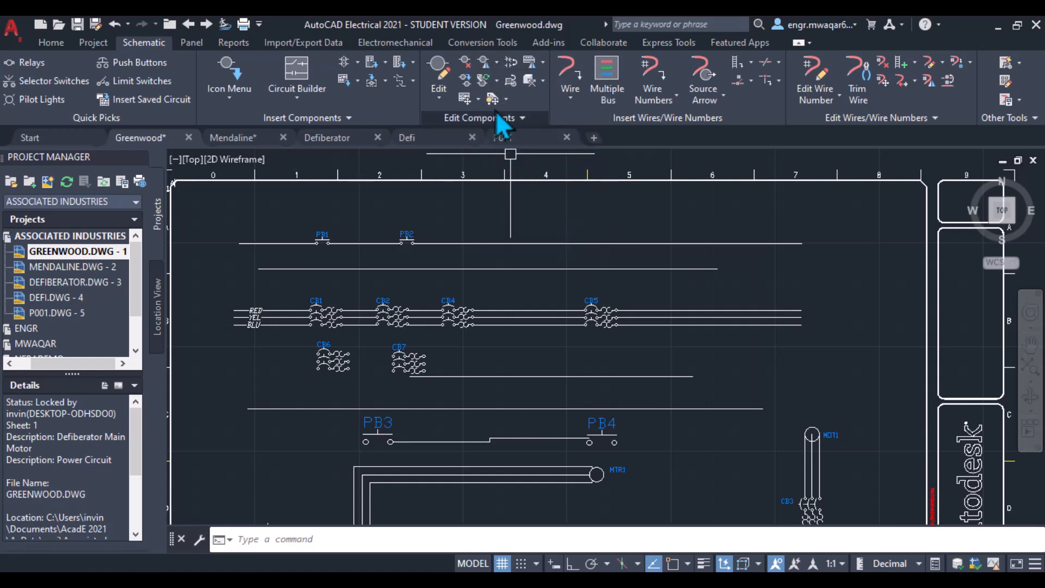
# Start Save Circuit to Icon Menu and begin adding a new user circuit entry
pyautogui.click(465, 98)
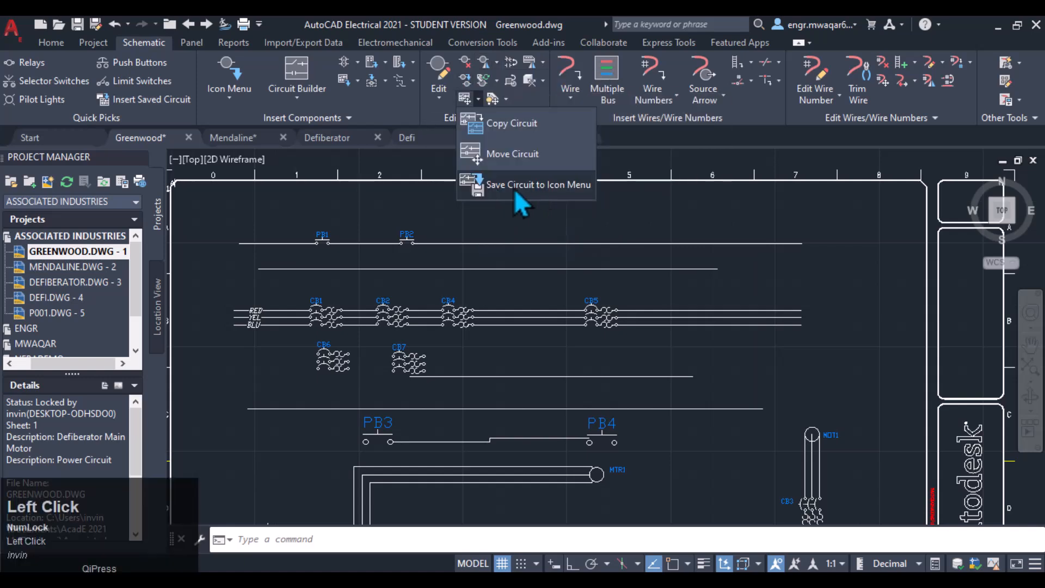
pyautogui.moveTo(535, 193)
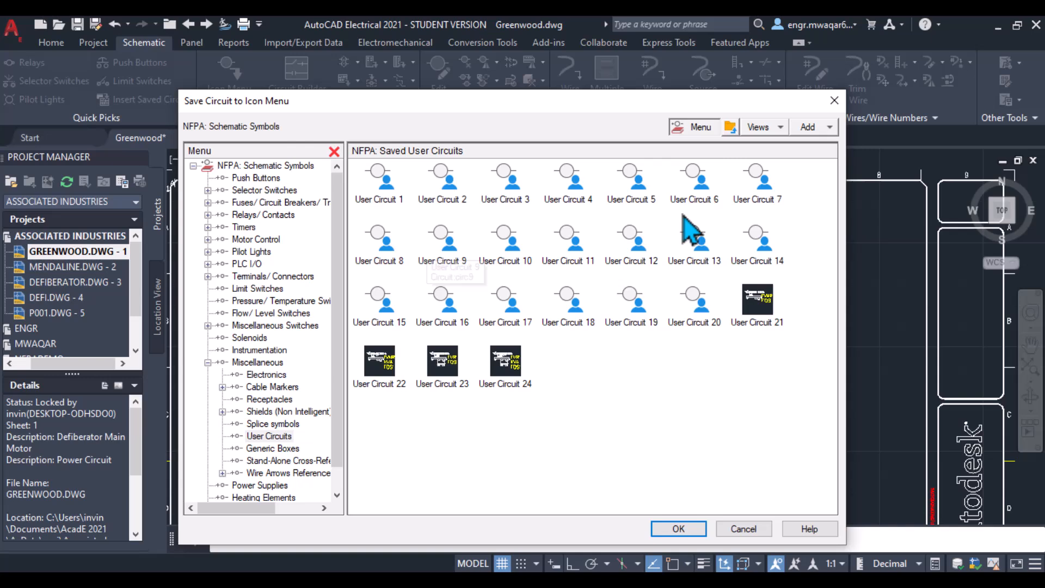
pyautogui.moveTo(836, 141)
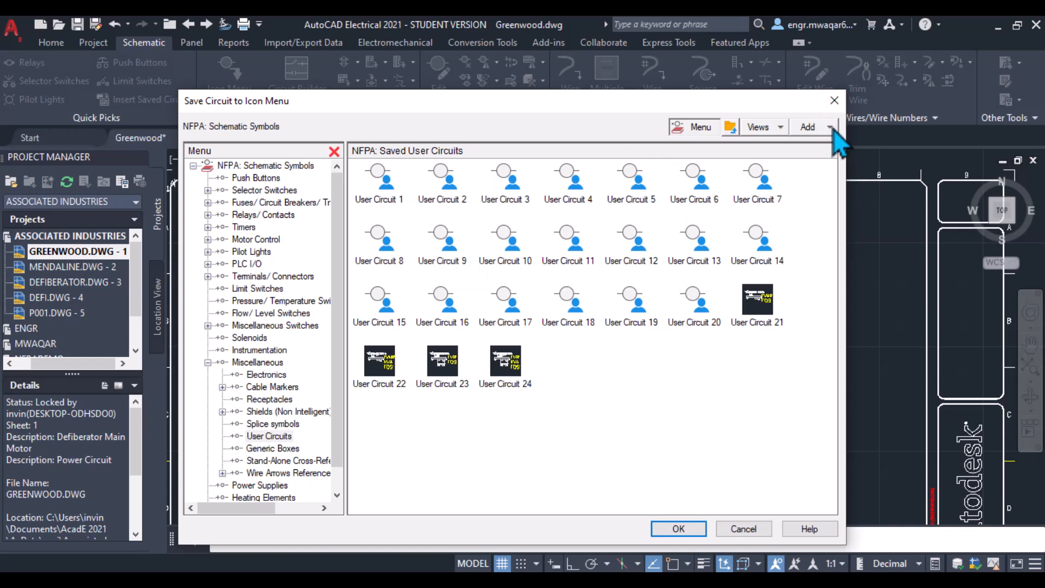
pyautogui.click(829, 127)
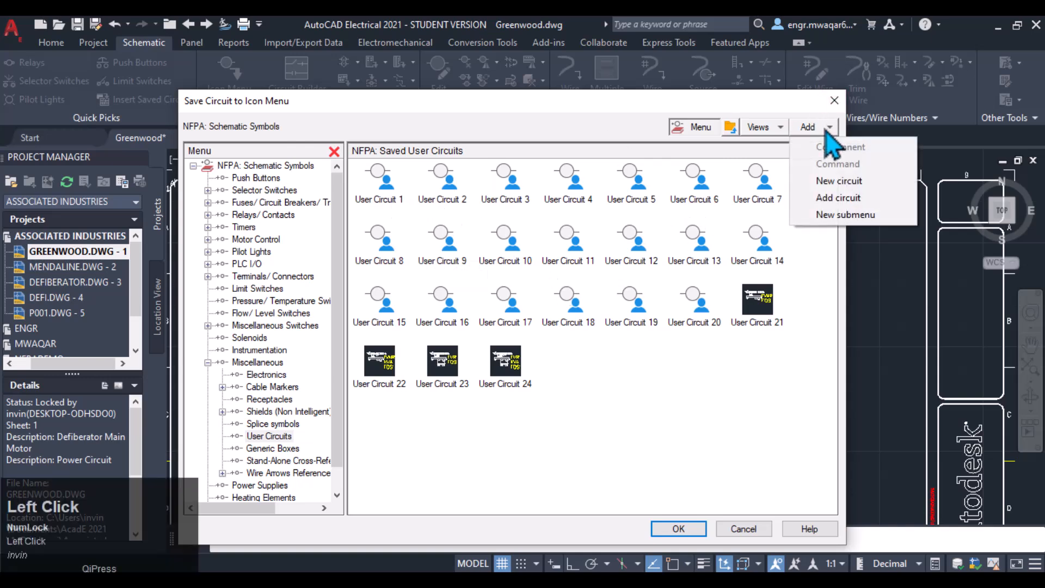
pyautogui.click(838, 180)
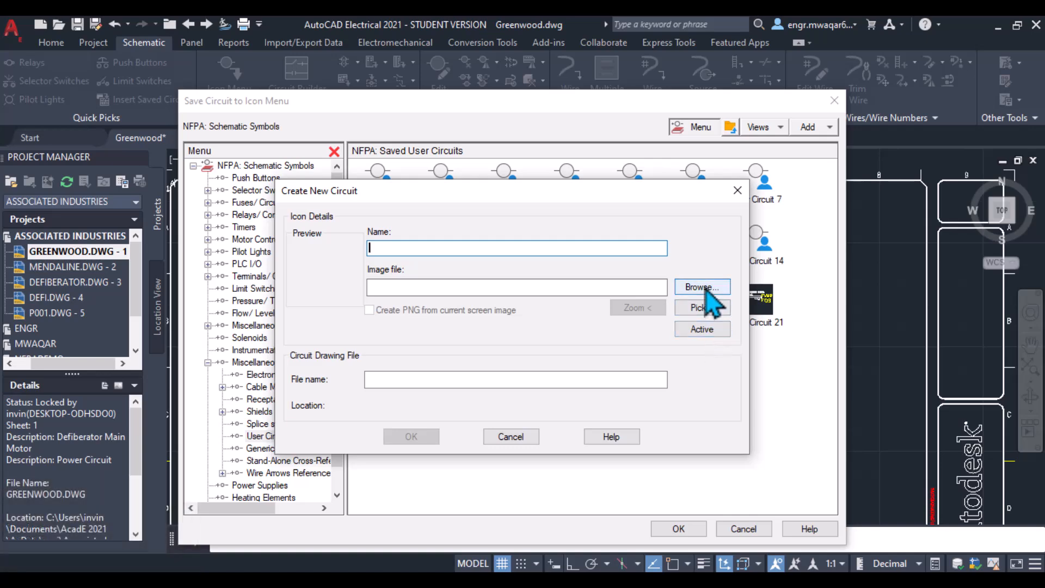
# Capture the active drawing view as the Greenwood preview image for the new circuit
pyautogui.click(702, 287)
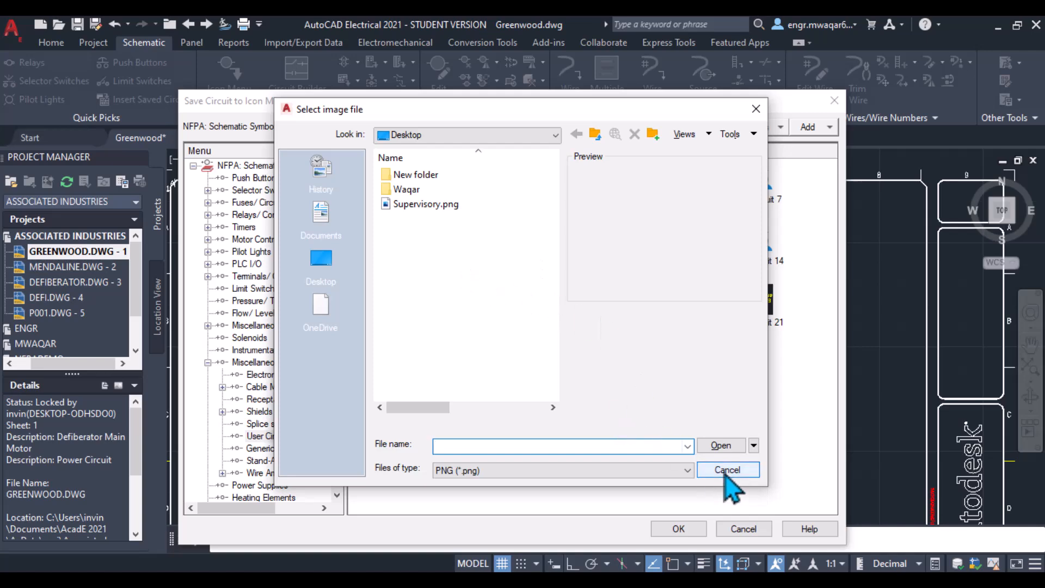
pyautogui.click(728, 469)
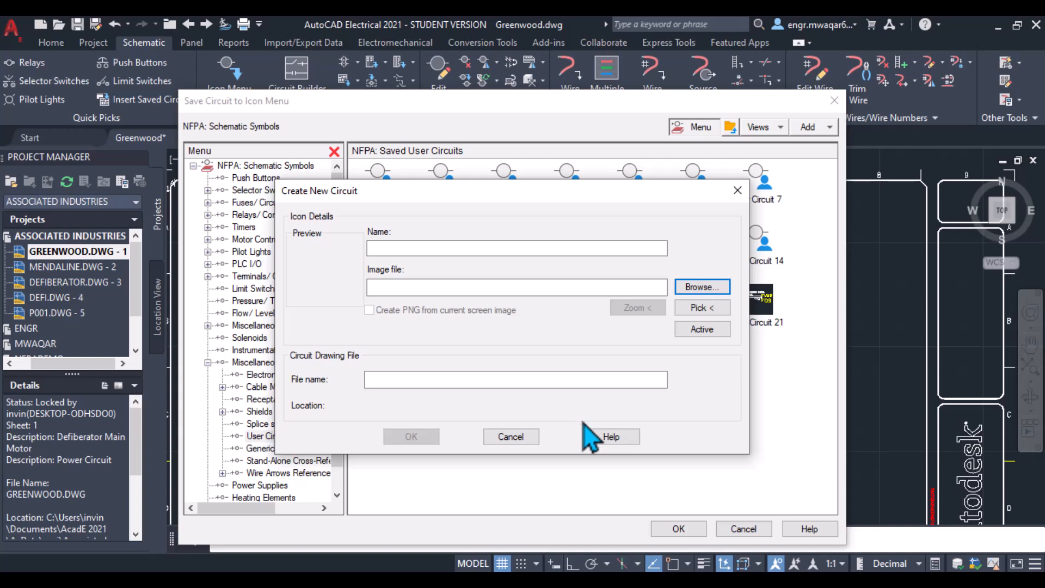
pyautogui.click(516, 286)
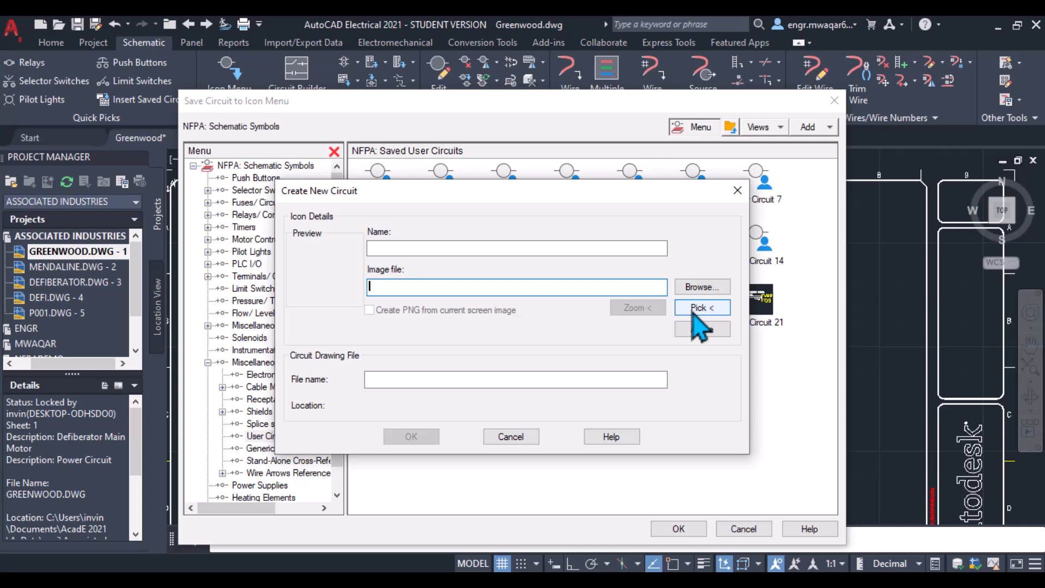
pyautogui.click(702, 308)
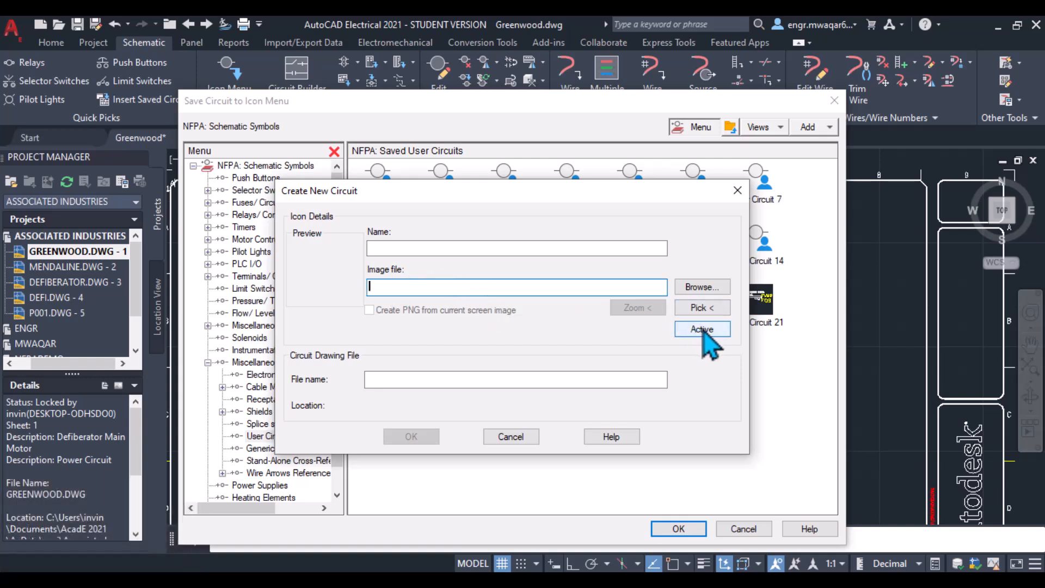
pyautogui.click(702, 329)
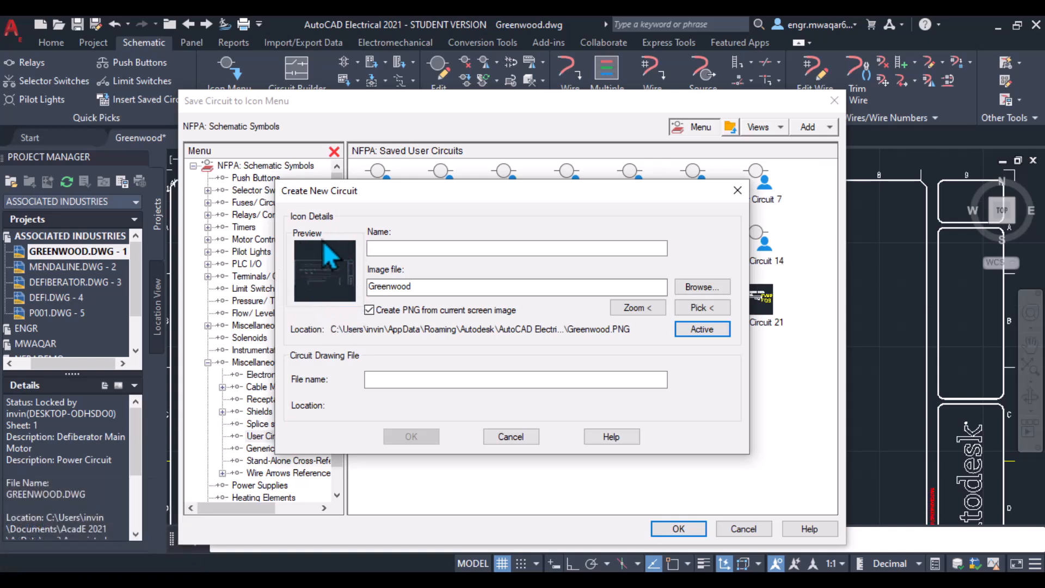
pyautogui.moveTo(411, 347)
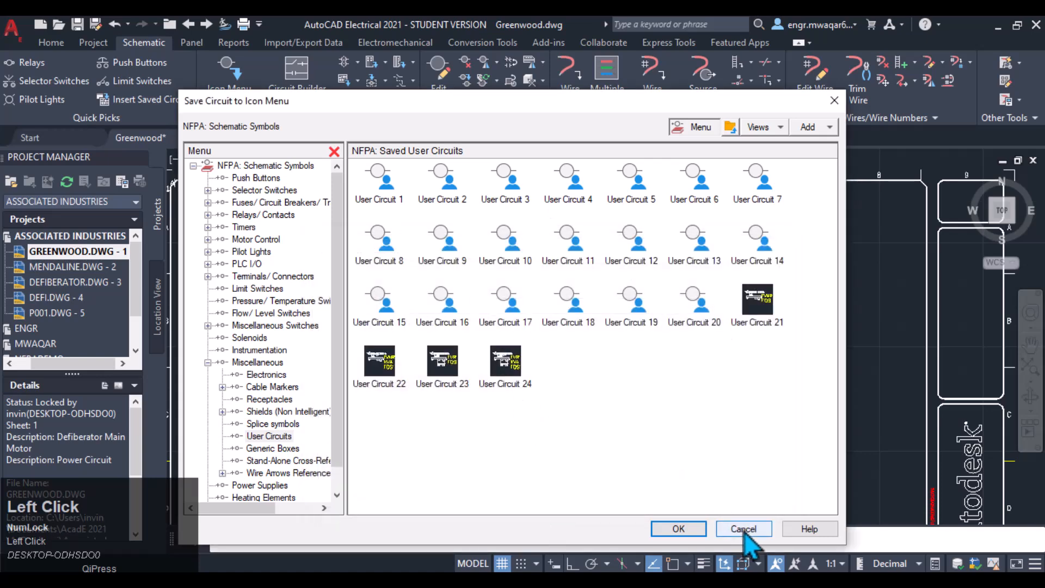
# Cancel the Save Circuit dialog and start a dashed-line link from push button PB2
pyautogui.click(743, 529)
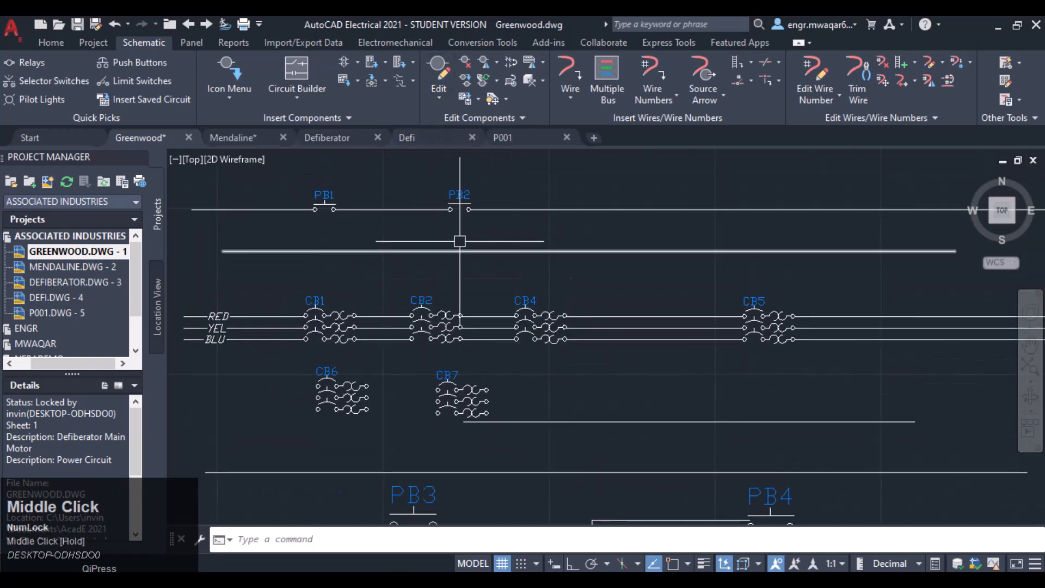
pyautogui.click(405, 80)
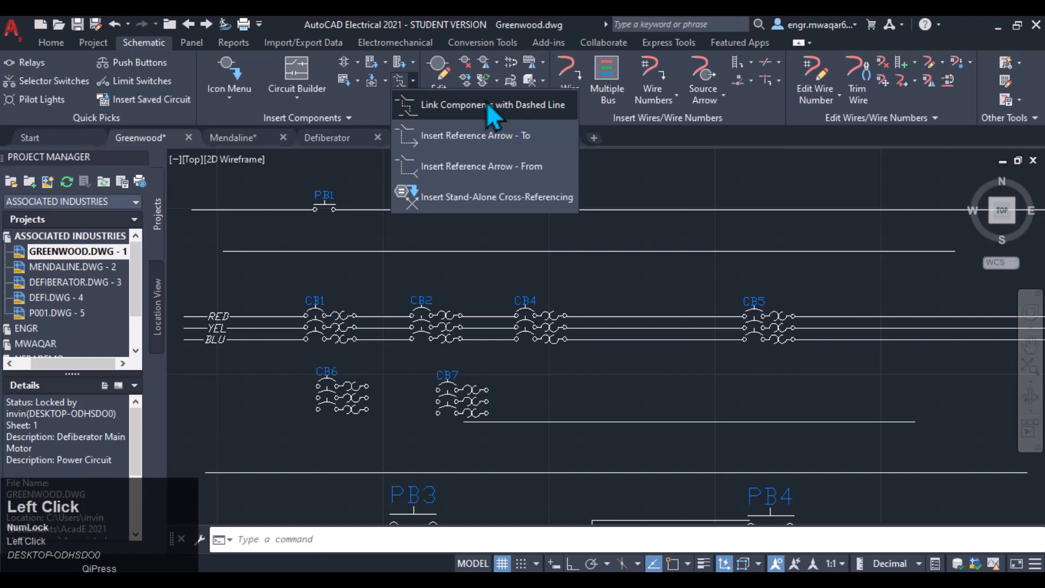
pyautogui.moveTo(477, 120)
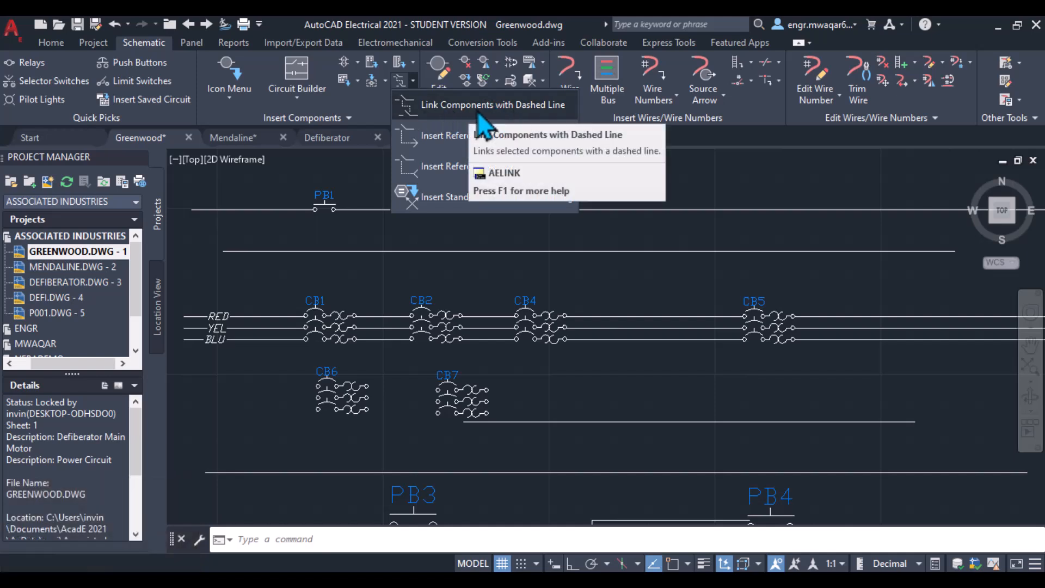
pyautogui.moveTo(482, 109)
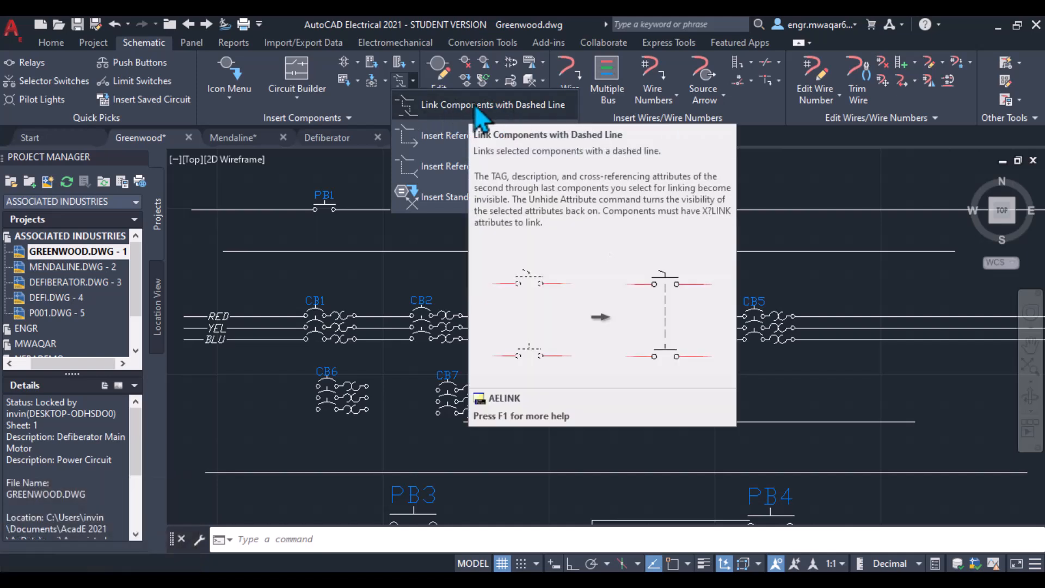
pyautogui.click(483, 104)
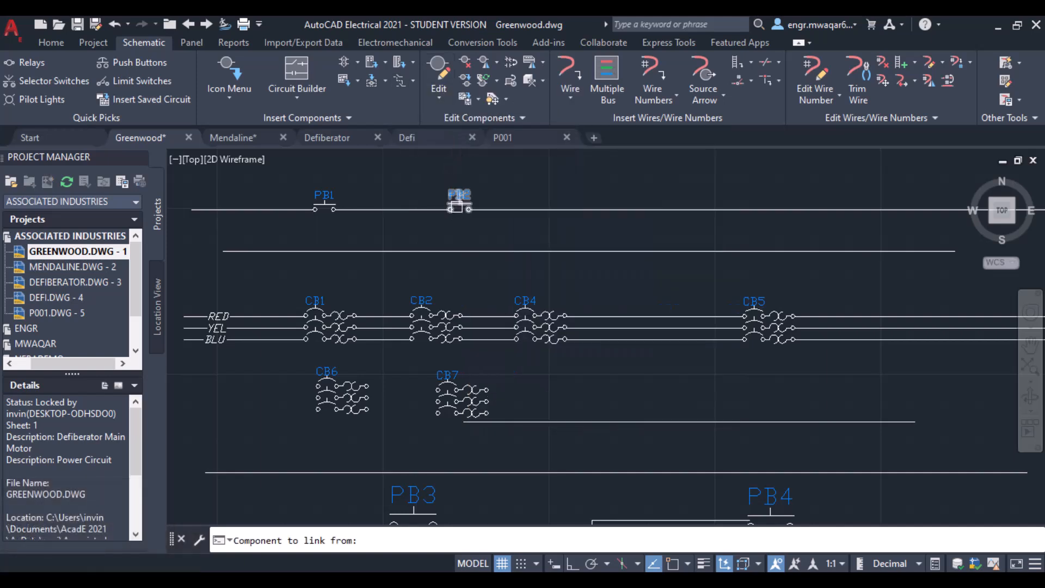
pyautogui.click(459, 199)
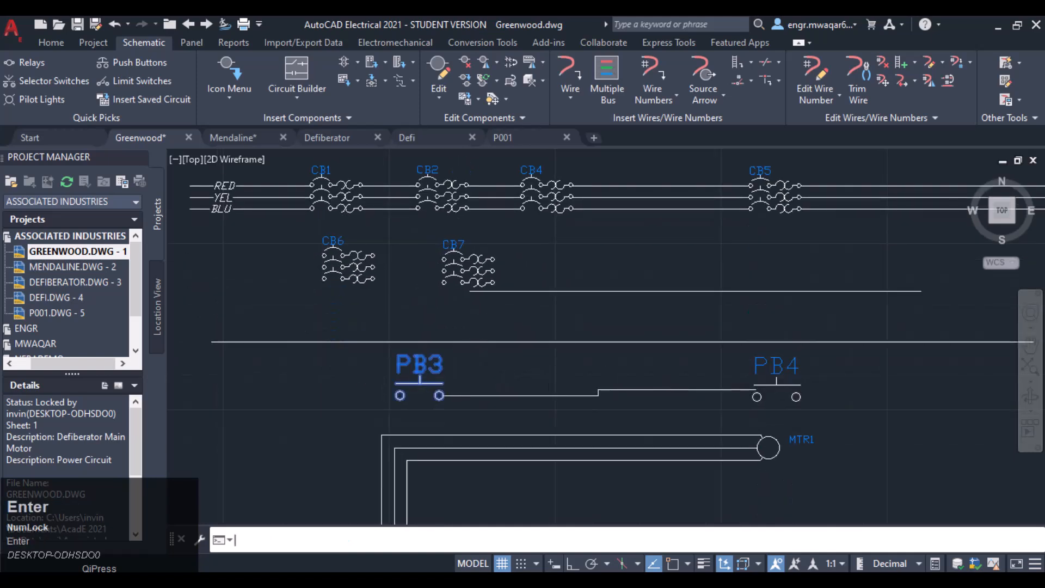
pyautogui.scroll(-3)
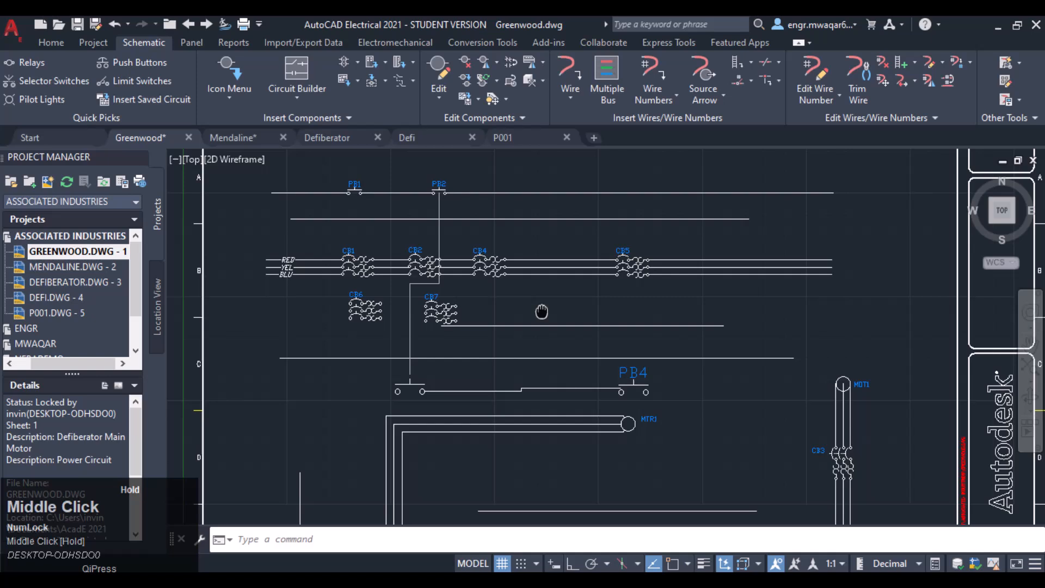
# Toggle PB1's contact between normally open and closed, then dismiss PB4's component form
pyautogui.moveTo(542, 311); pyautogui.dragTo(534, 293)
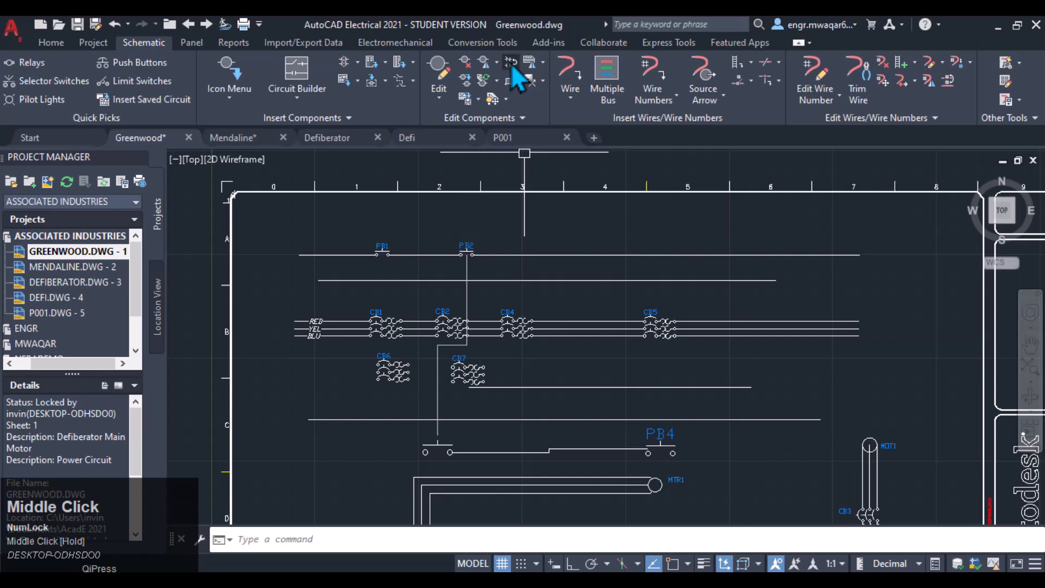
pyautogui.moveTo(509, 61)
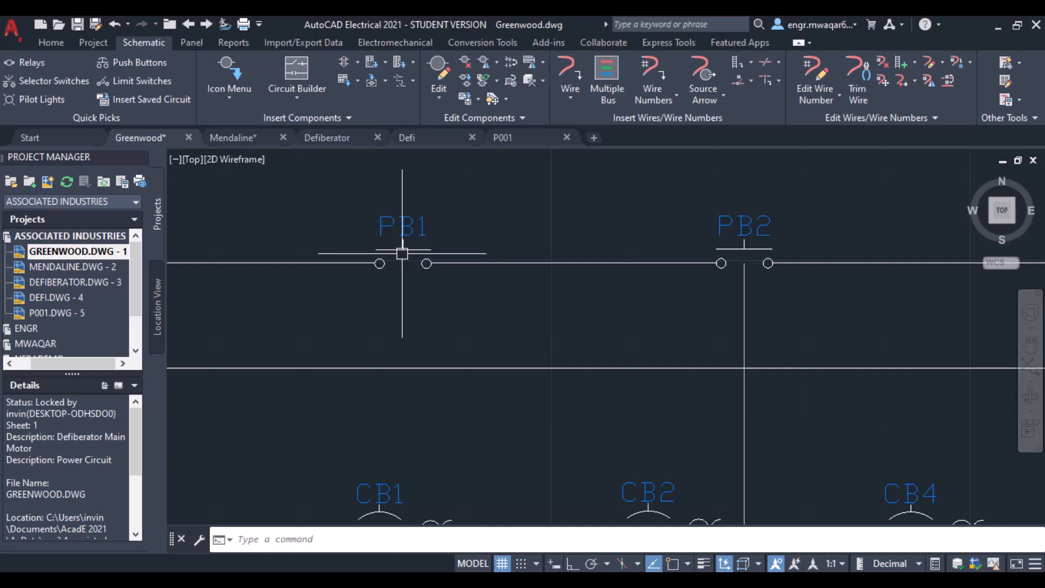
pyautogui.moveTo(507, 65)
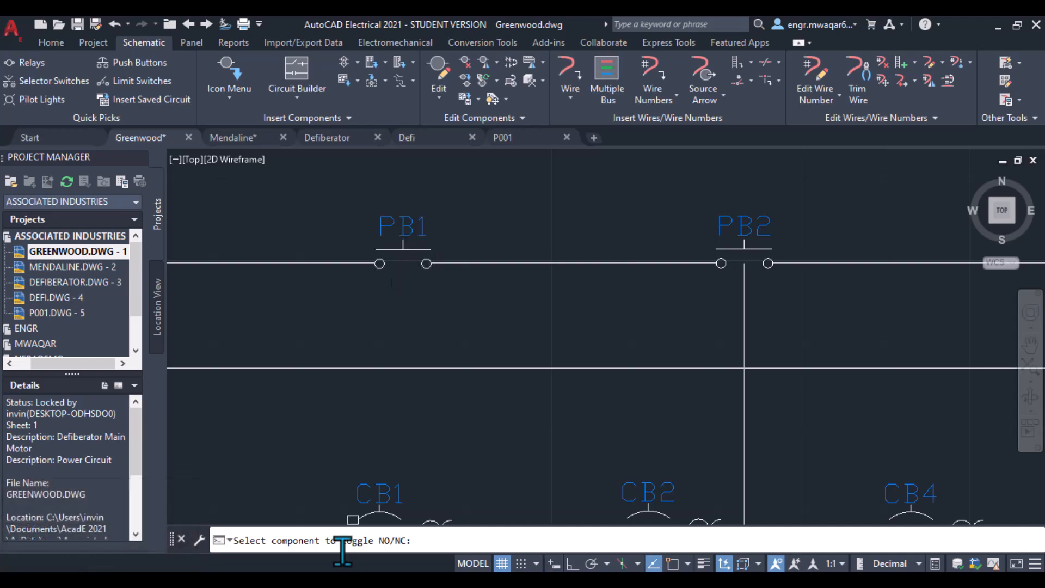
pyautogui.click(403, 247)
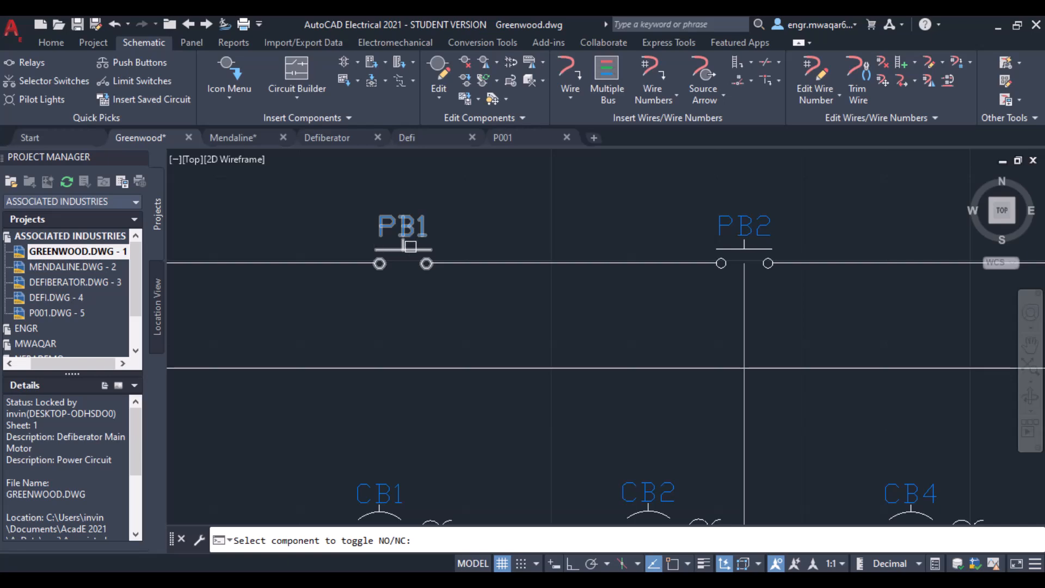
pyautogui.click(402, 247)
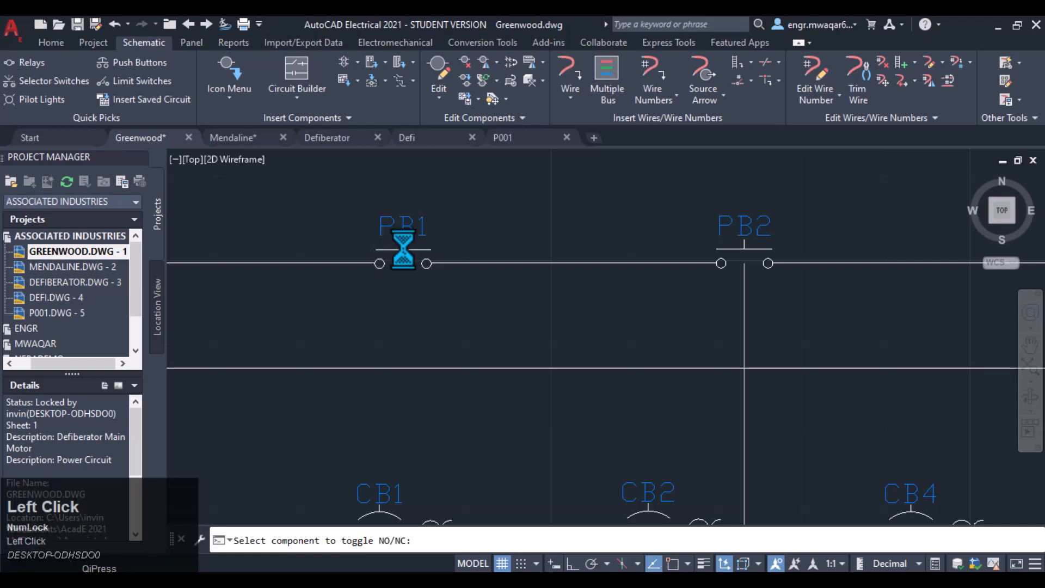
pyautogui.click(403, 255)
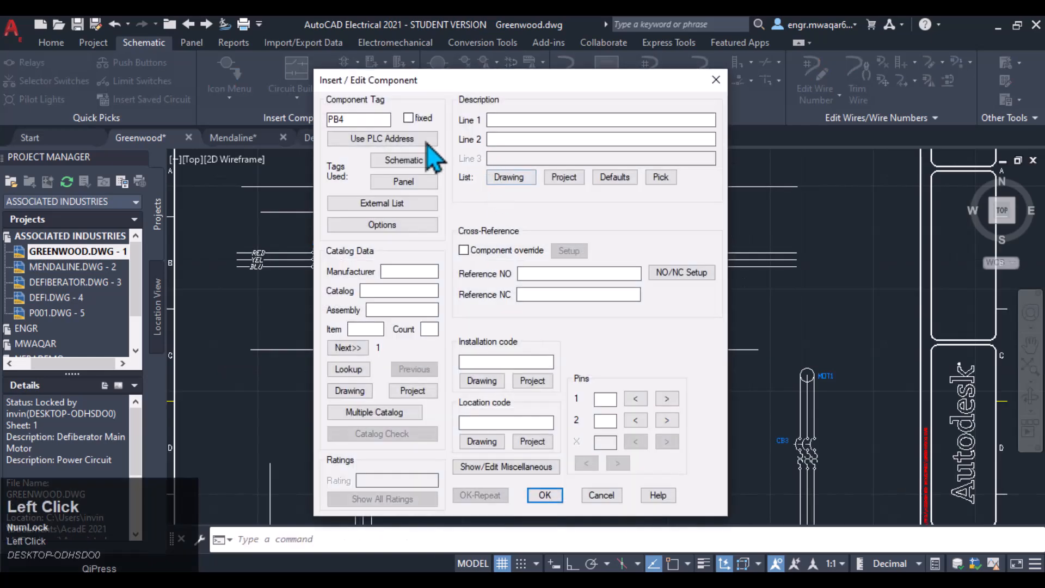
pyautogui.click(544, 495)
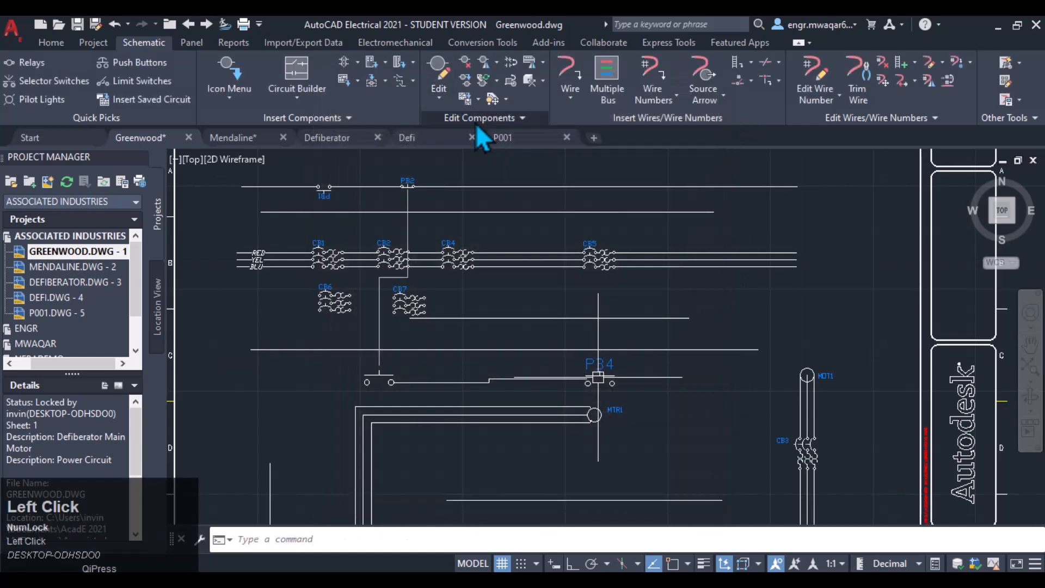
pyautogui.click(479, 118)
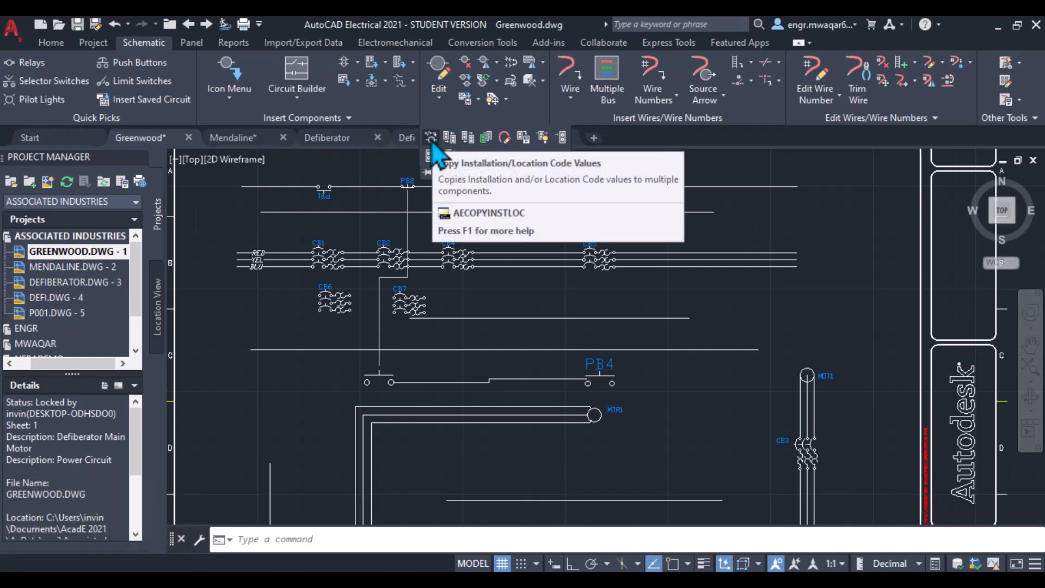
pyautogui.moveTo(469, 143)
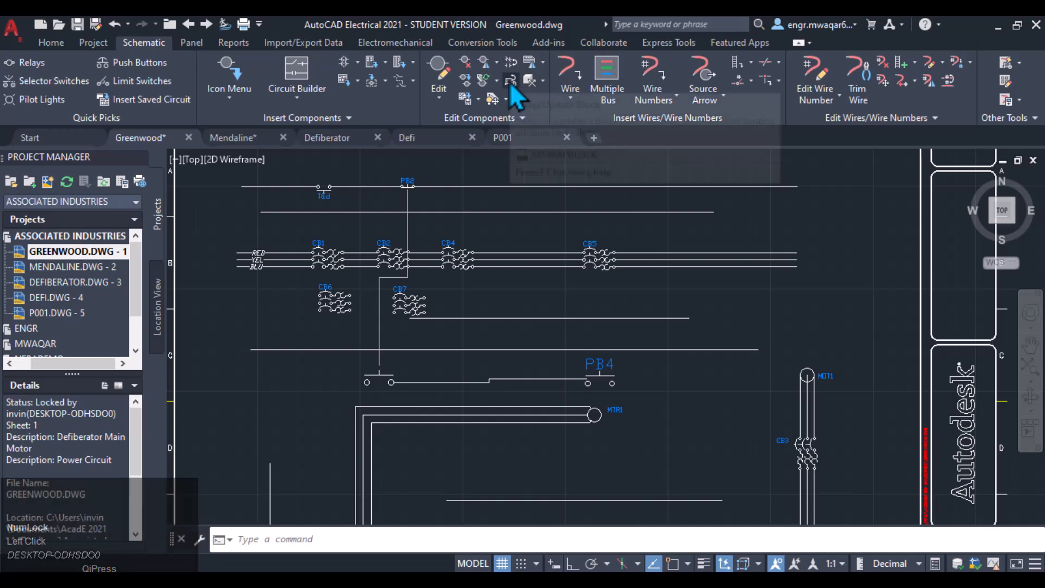
pyautogui.moveTo(509, 80)
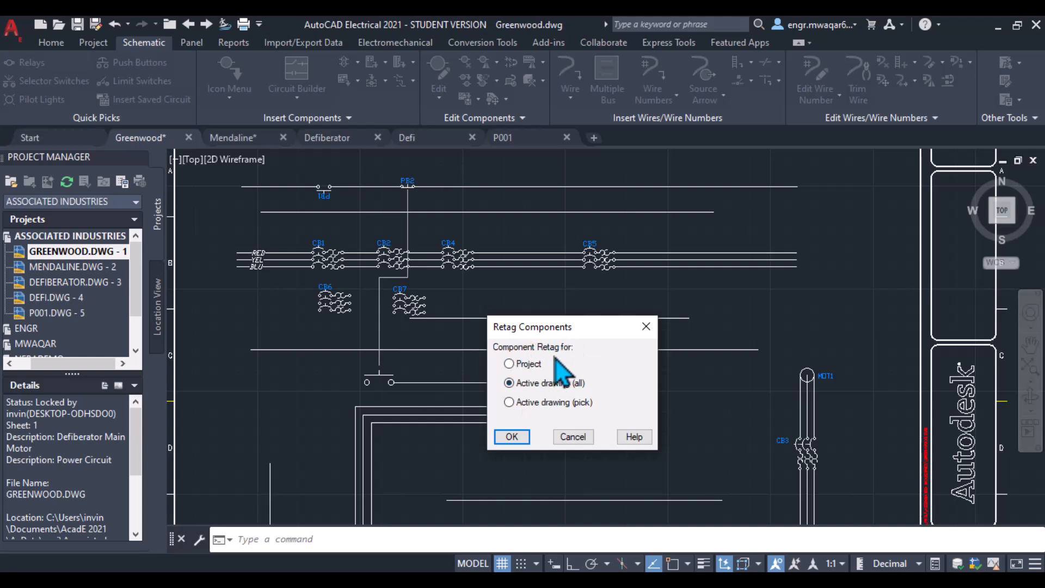
pyautogui.moveTo(424, 299)
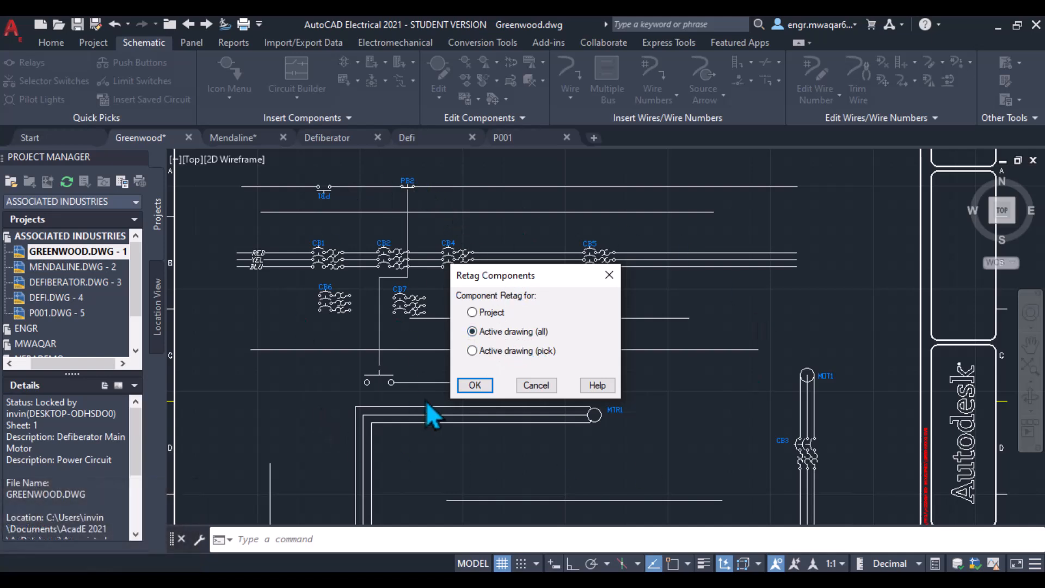
pyautogui.moveTo(505, 349)
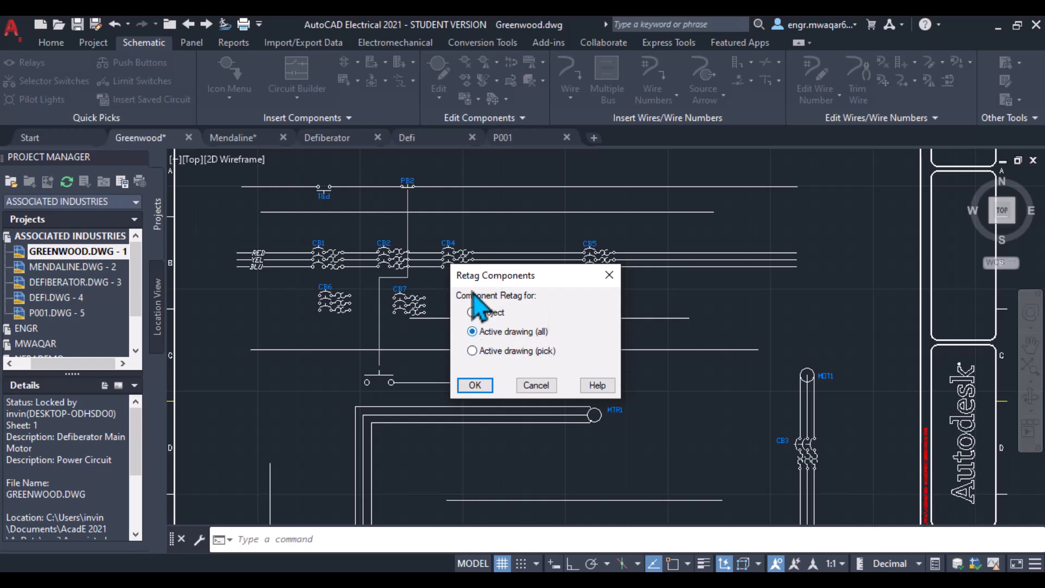
# Retag components across the whole active drawing so breakers run CB1 to CB6
pyautogui.click(475, 384)
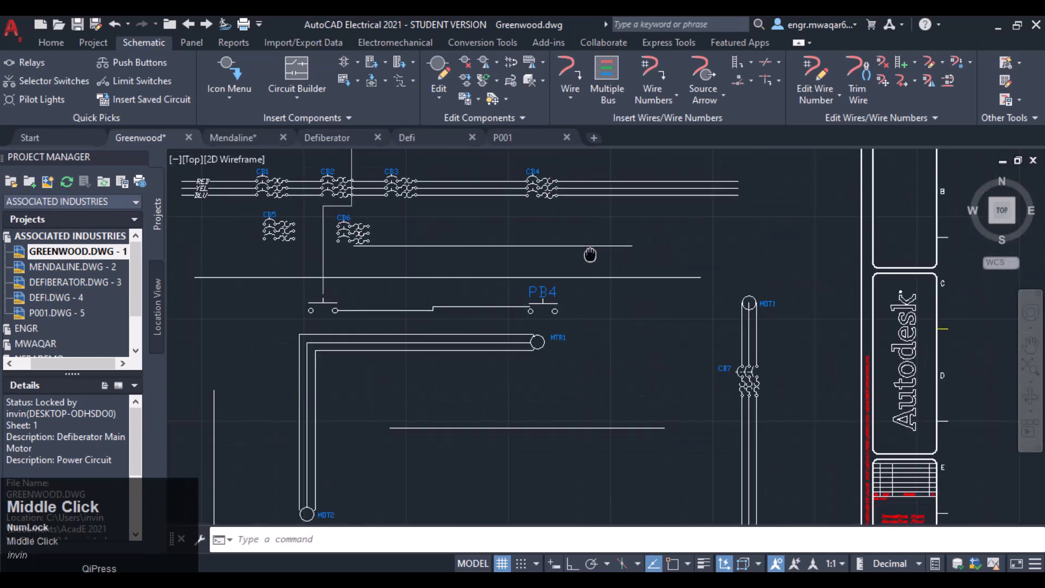
# Show the Edit Components options for finding and replacing component text
pyautogui.moveTo(590, 254); pyautogui.dragTo(658, 292)
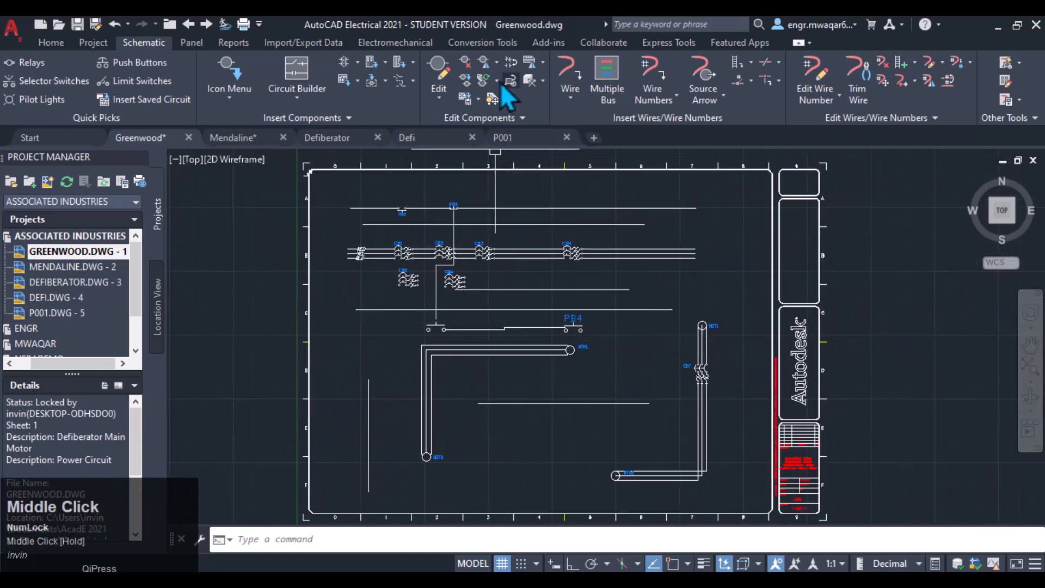
pyautogui.click(482, 80)
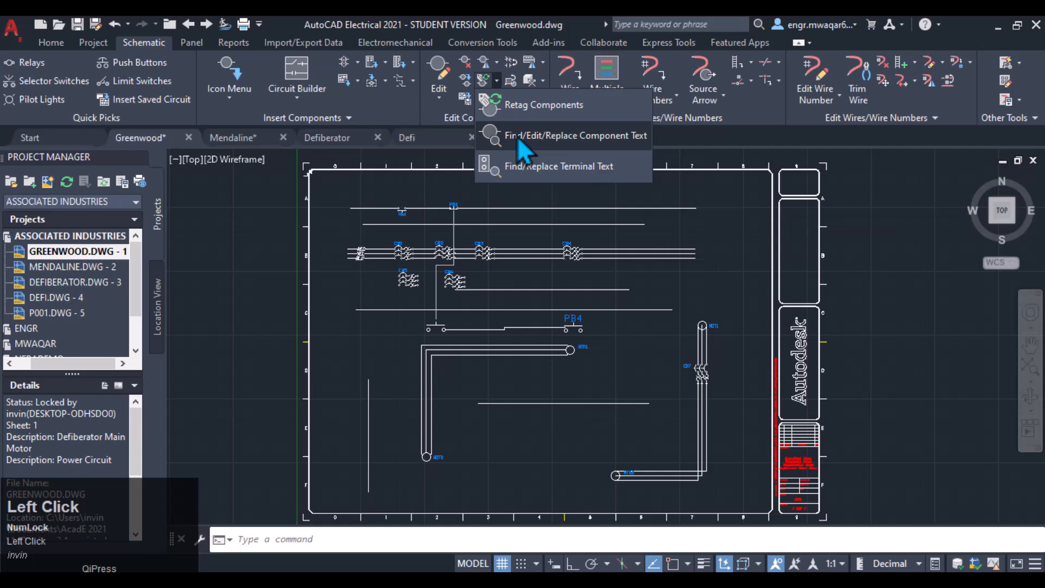
pyautogui.moveTo(594, 153)
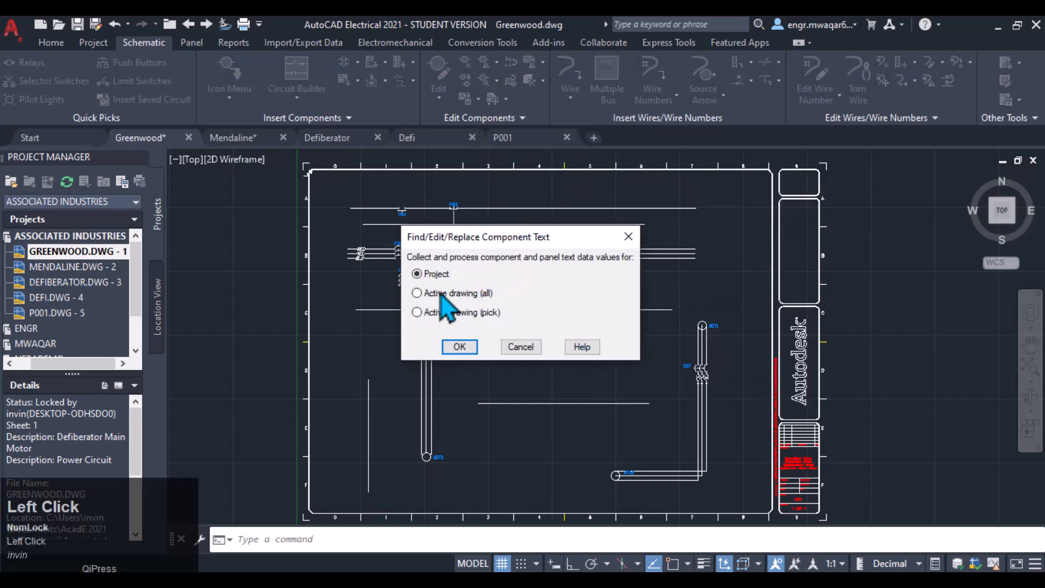
# Search the active drawing for tag PB2 with replacement enabled
pyautogui.click(416, 293)
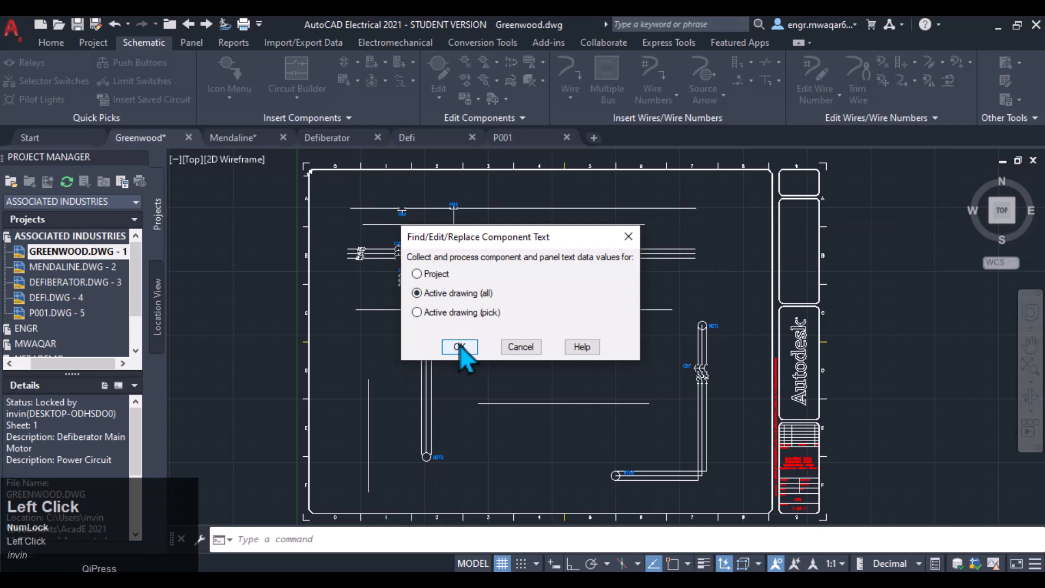
pyautogui.click(460, 346)
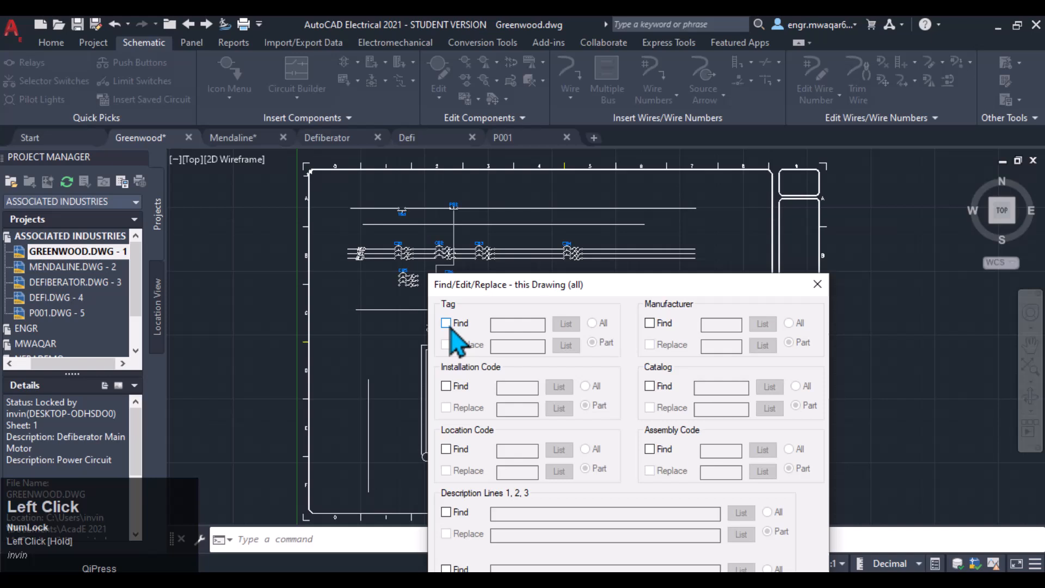
pyautogui.click(446, 323)
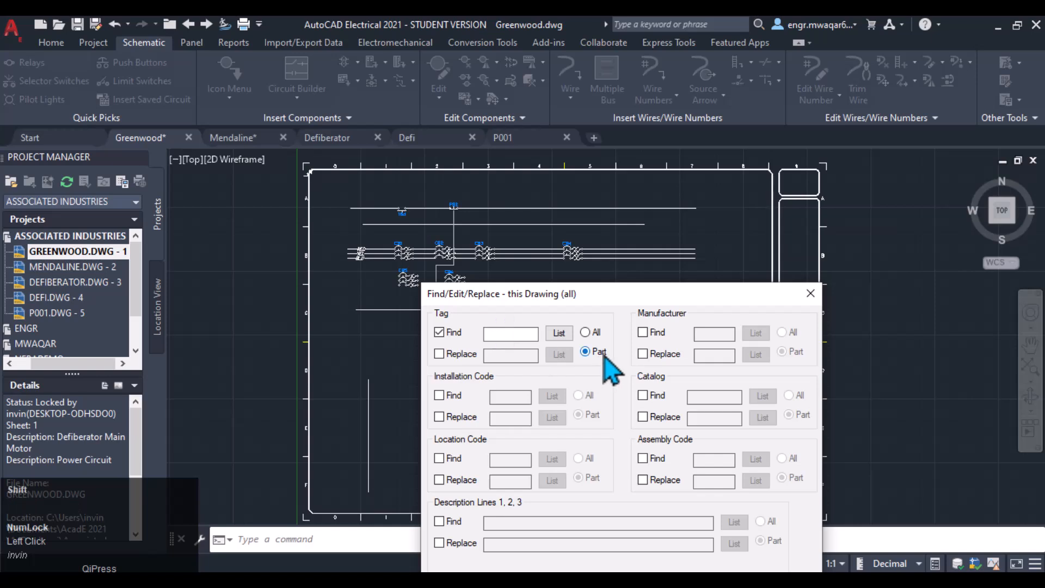
pyautogui.write('PB2')
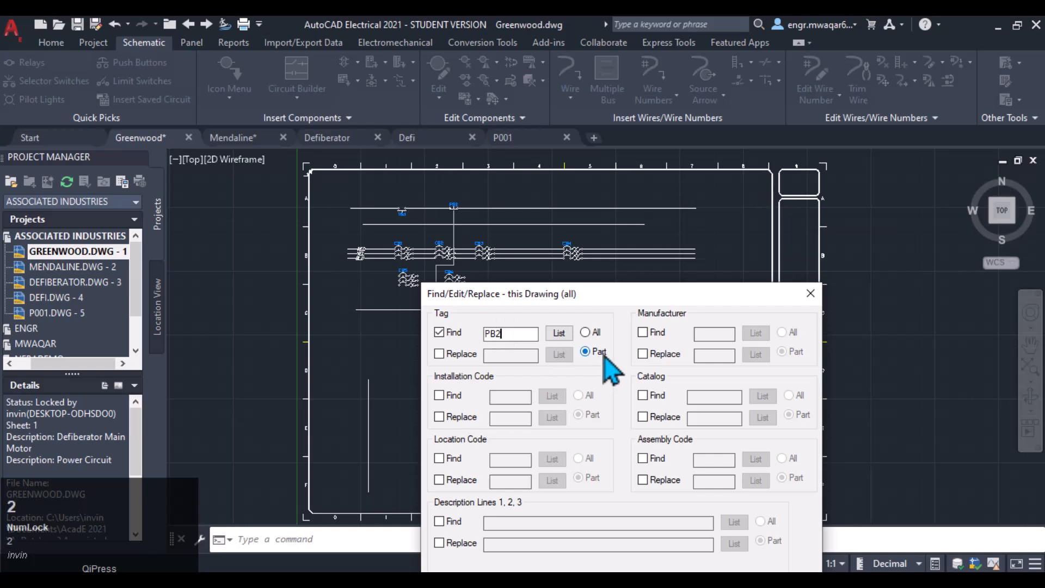
pyautogui.click(438, 353)
pyautogui.write('PB10')
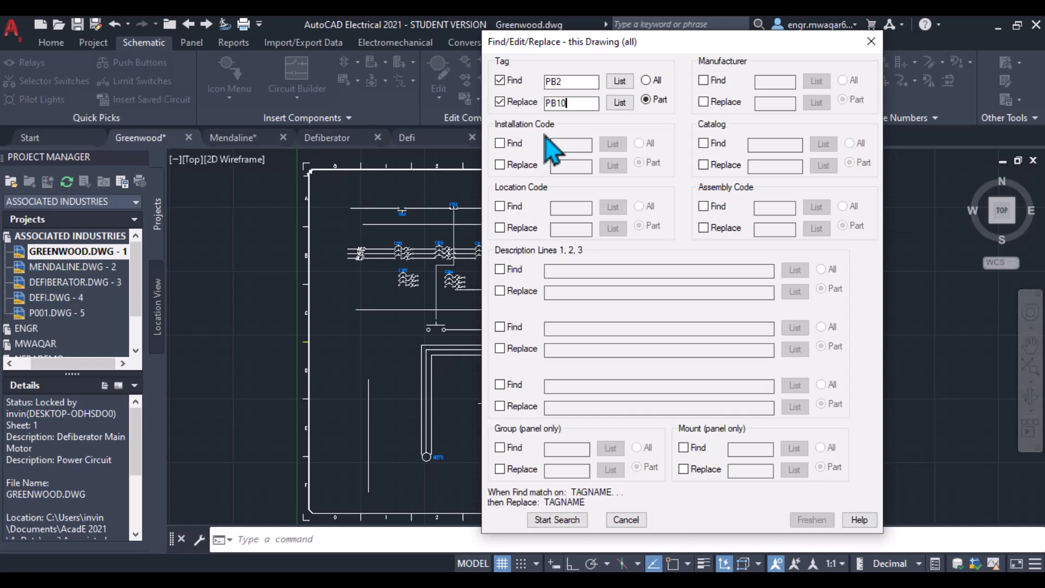
pyautogui.moveTo(529, 203)
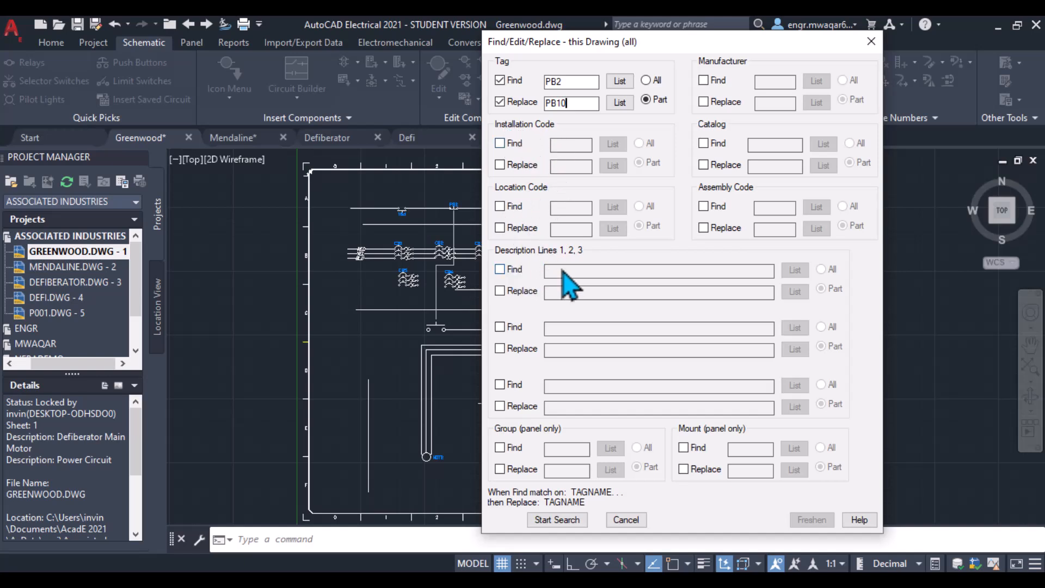
pyautogui.moveTo(728, 125)
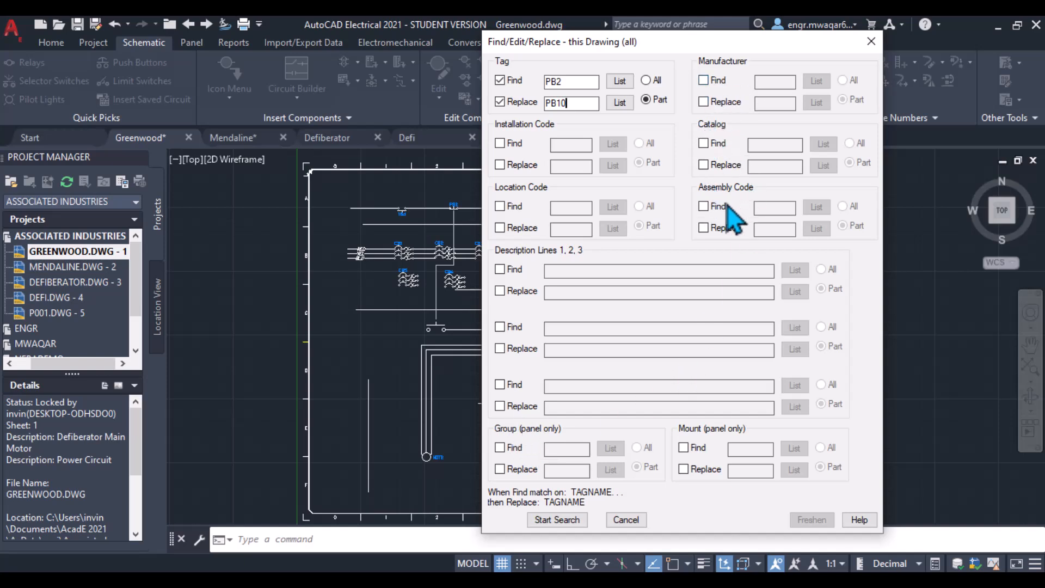
pyautogui.moveTo(738, 453)
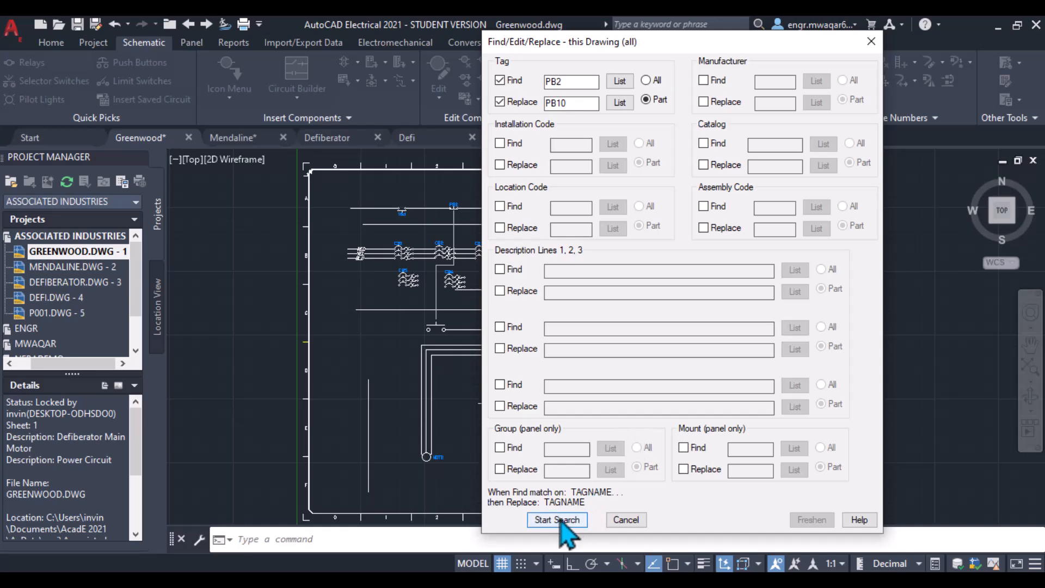
# Run the search and replace tag PB2 with PB10, confirming the change
pyautogui.click(557, 519)
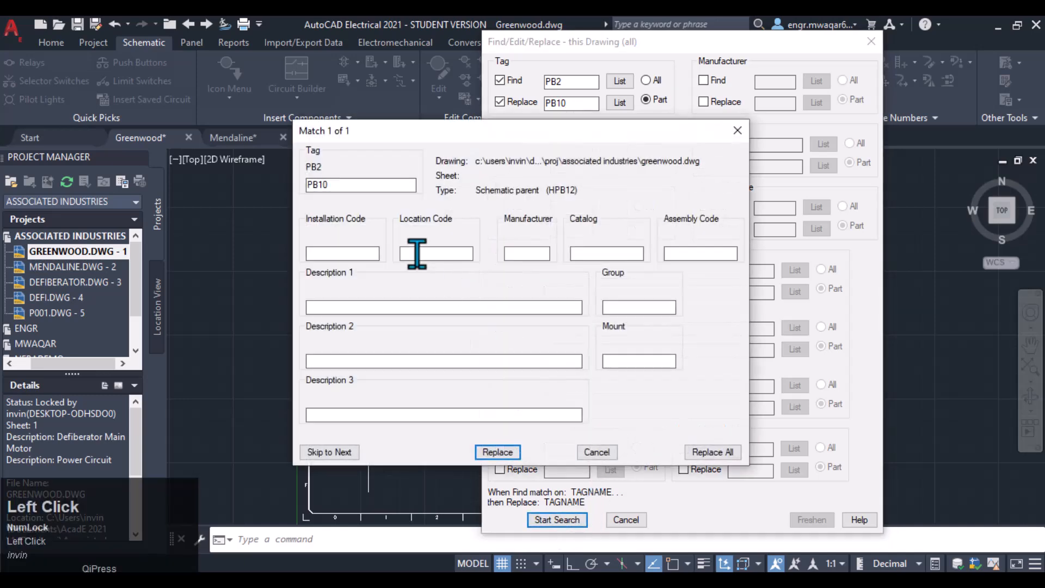
pyautogui.moveTo(432, 375)
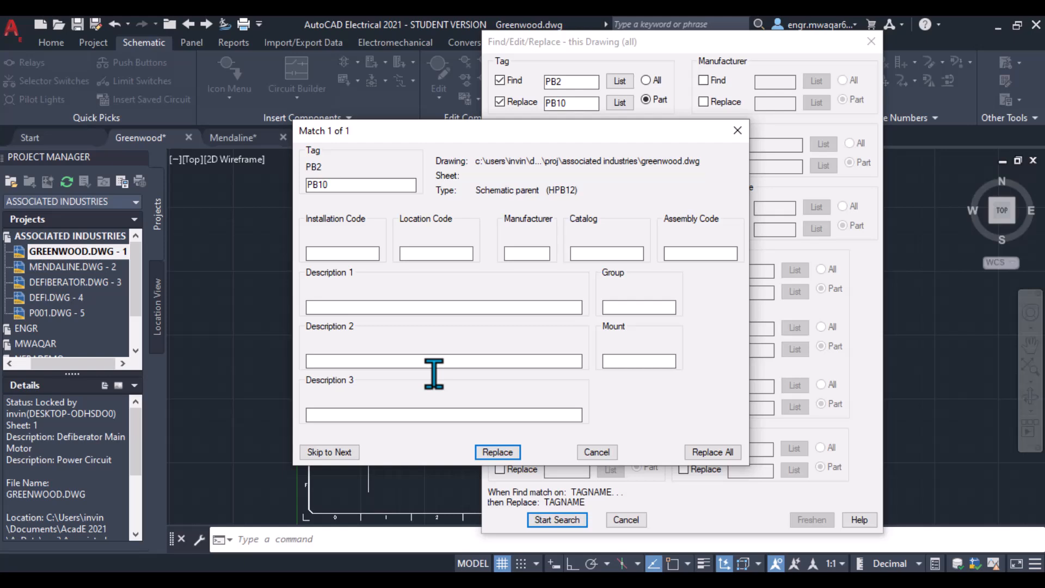
pyautogui.click(497, 452)
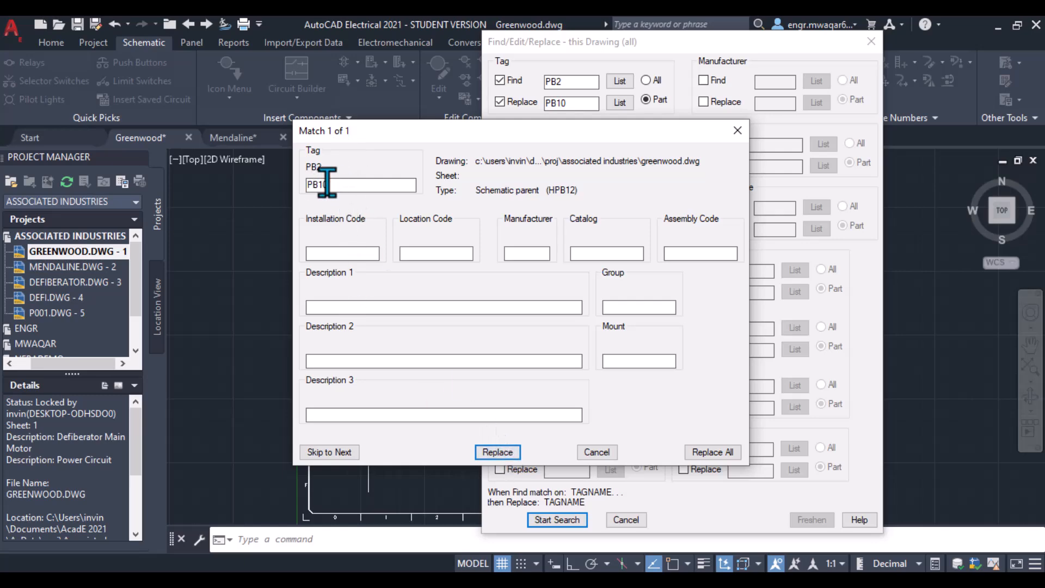
pyautogui.click(497, 453)
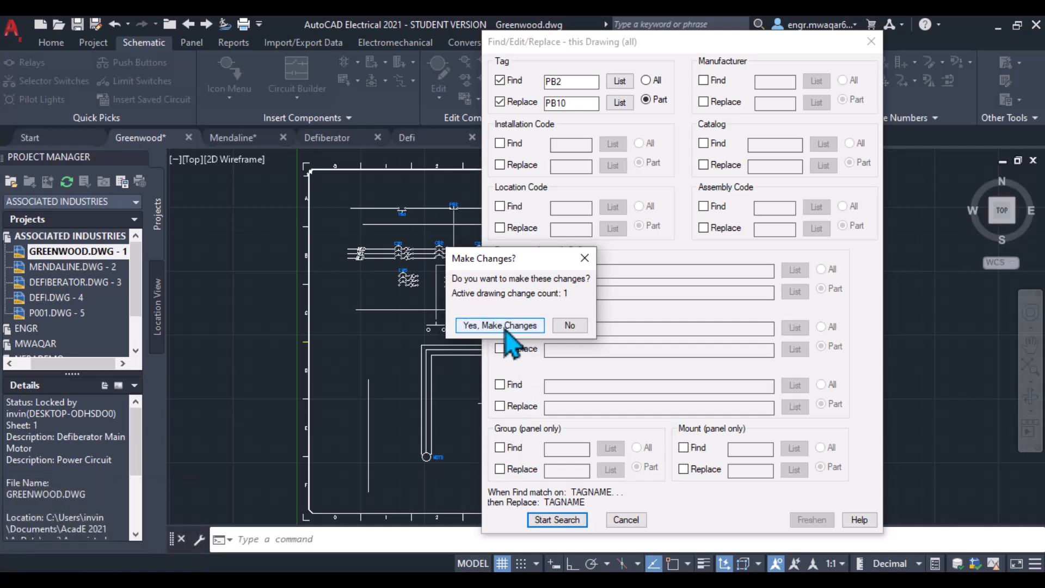
pyautogui.click(499, 325)
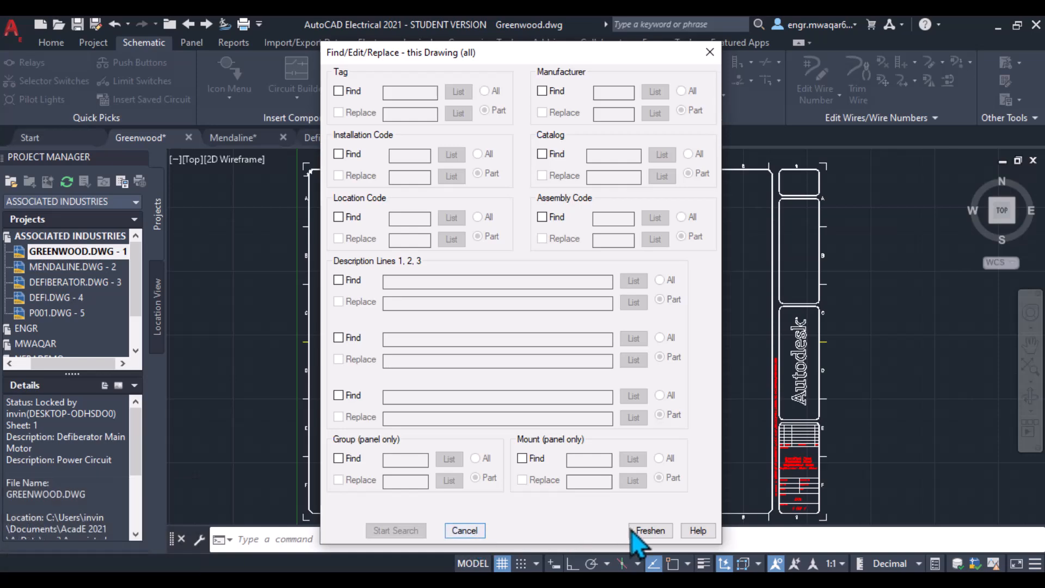
pyautogui.moveTo(667, 125)
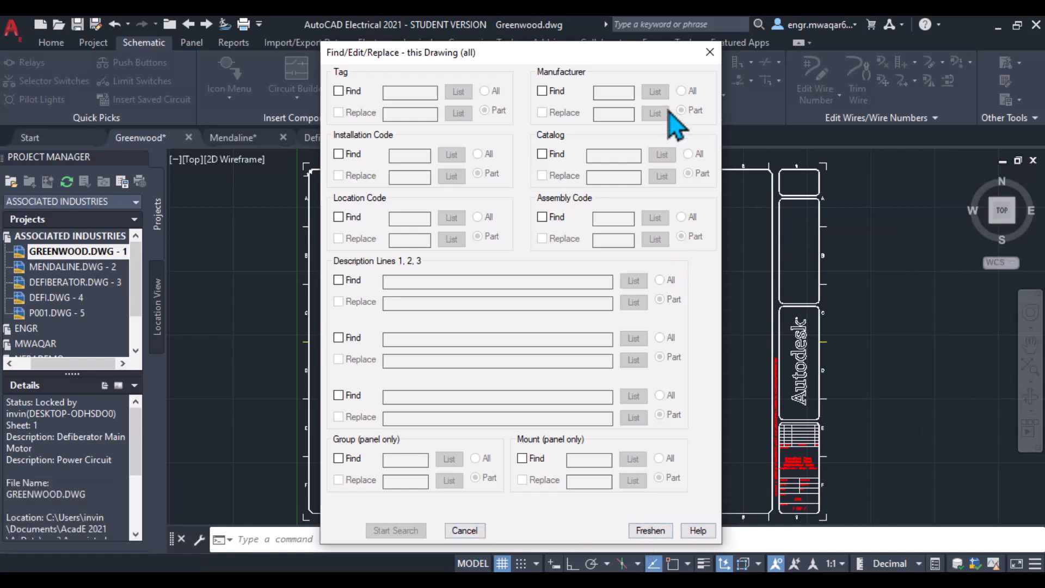
pyautogui.click(465, 530)
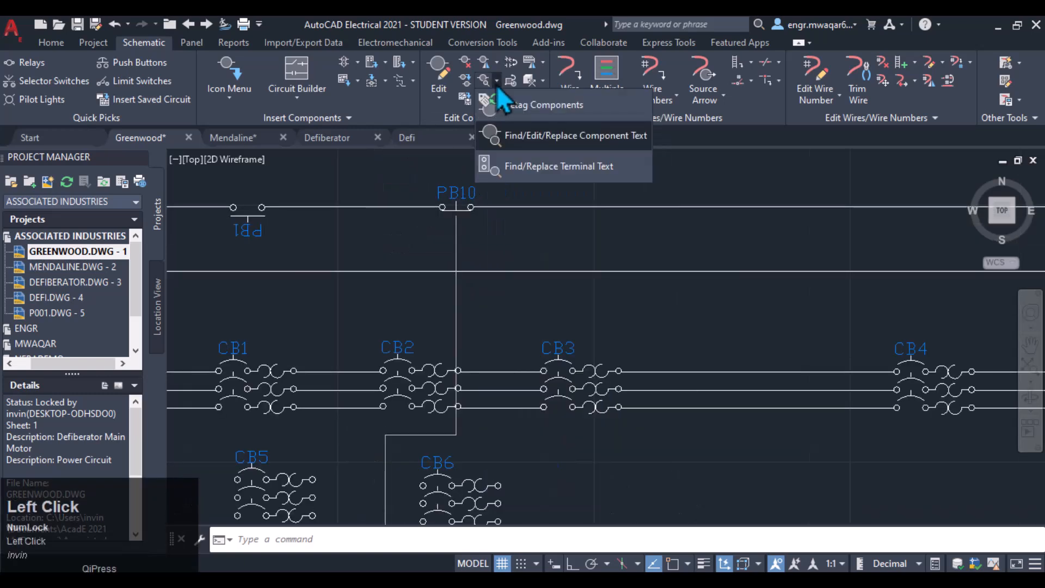
pyautogui.moveTo(558, 166)
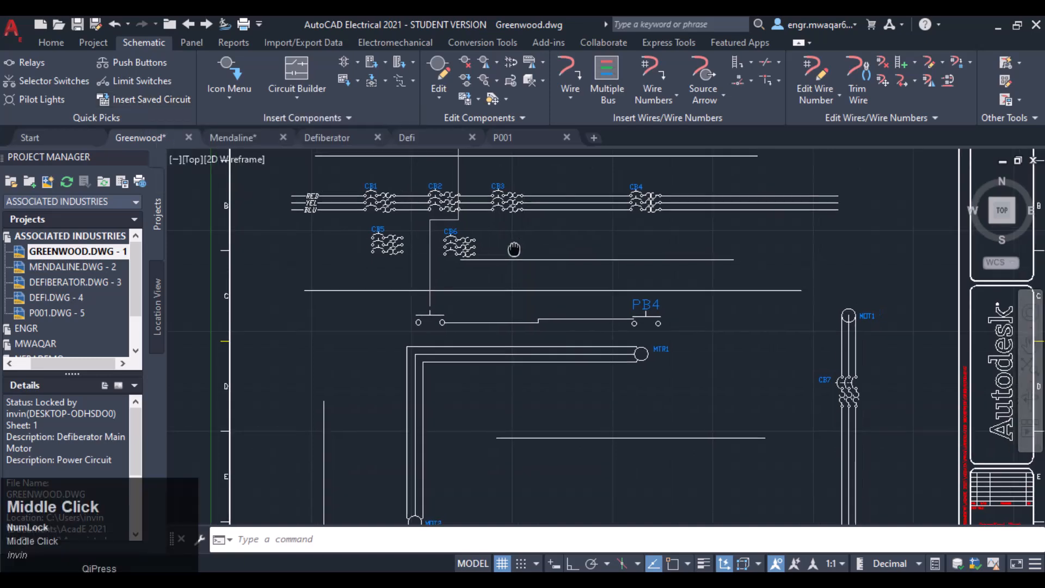
pyautogui.scroll(-3)
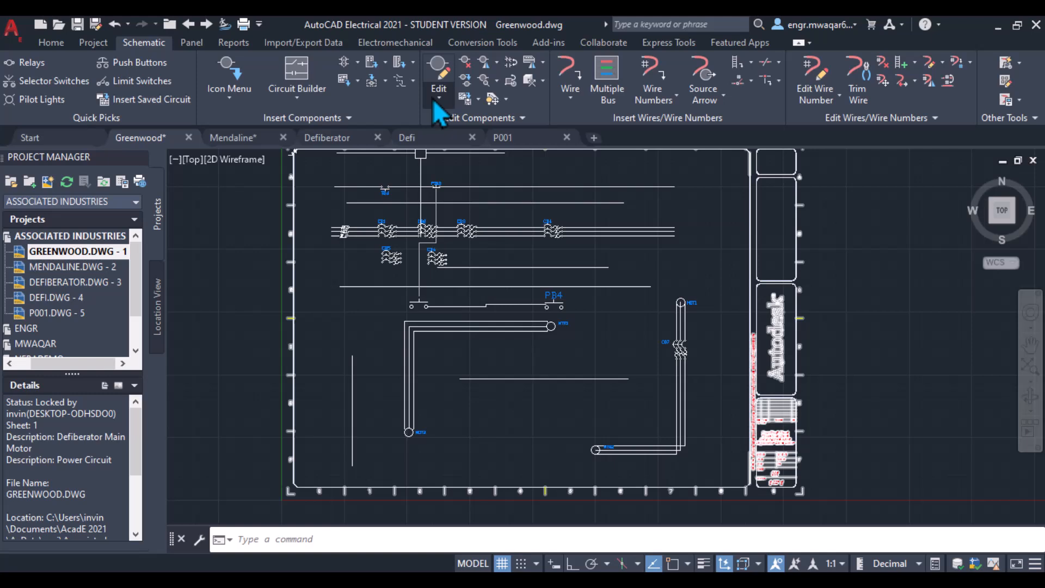
pyautogui.click(439, 71)
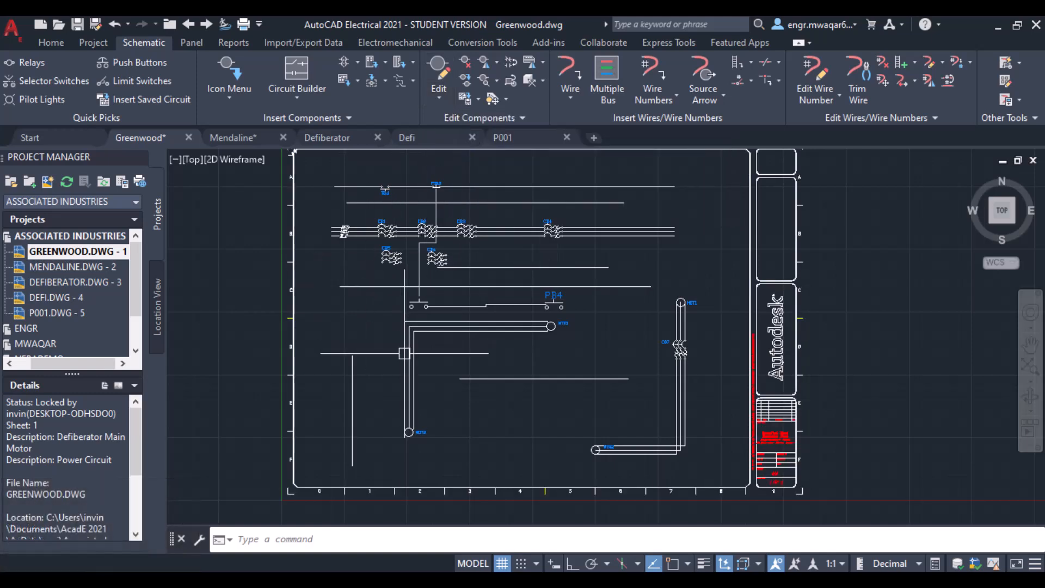
pyautogui.moveTo(406, 366)
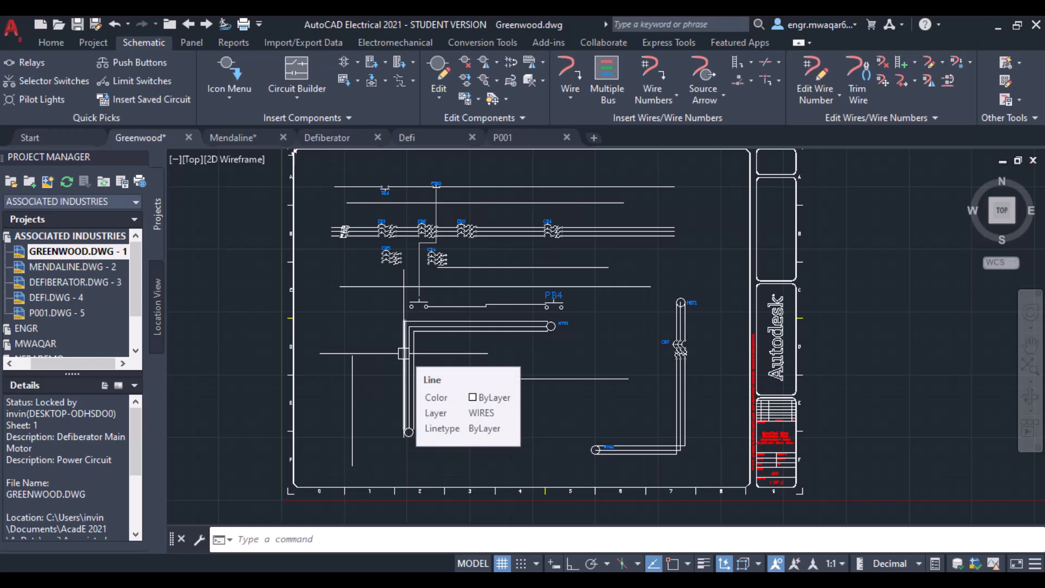